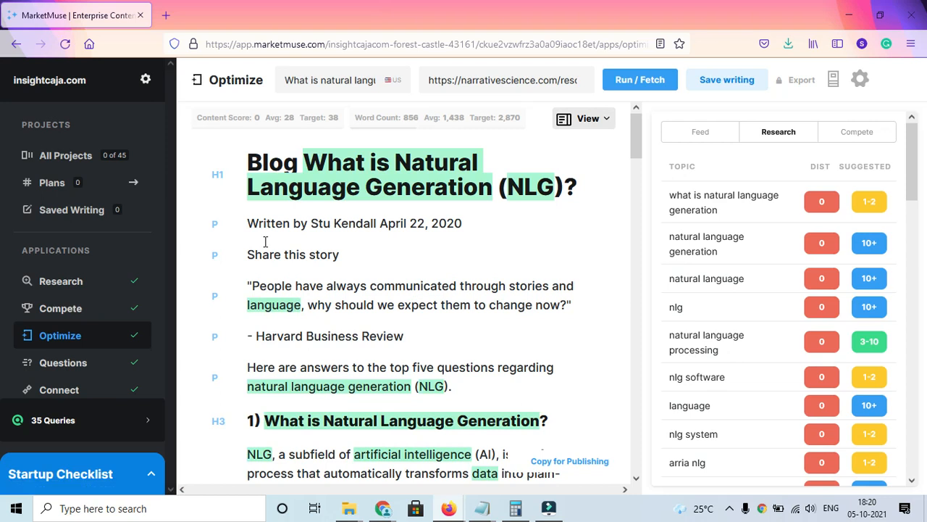
{"action": "mouse_move", "coordinate": [416, 290]}
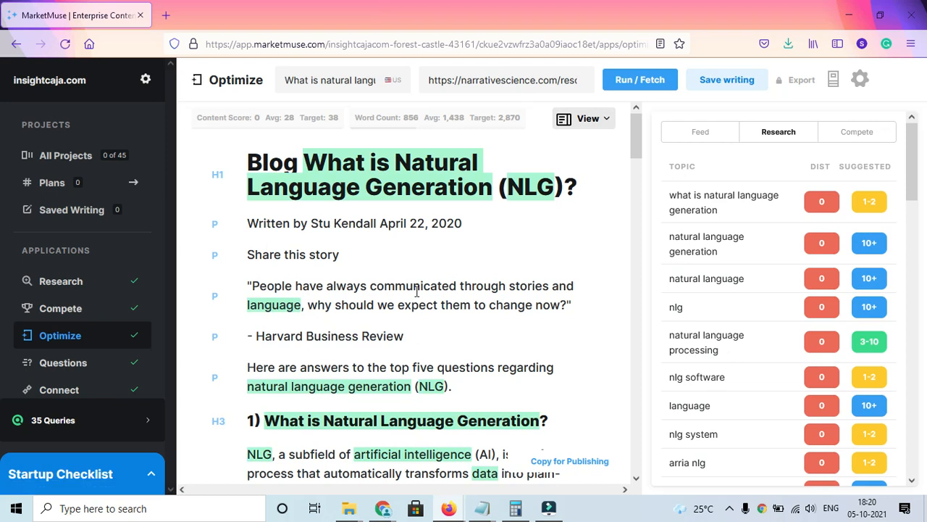
Clear the old NLG article's topic, URL and content from Optimize, resetting word count to zero
{"action": "left_click", "coordinate": [639, 79]}
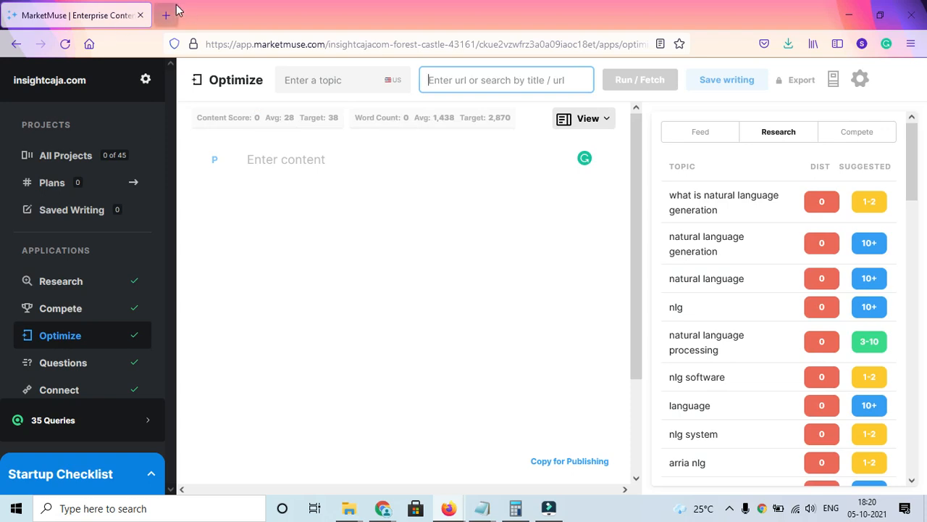
In a new tab, search Google for 'best five digital marketing freelancing options after digital marketing course'
{"action": "left_click", "coordinate": [166, 14]}
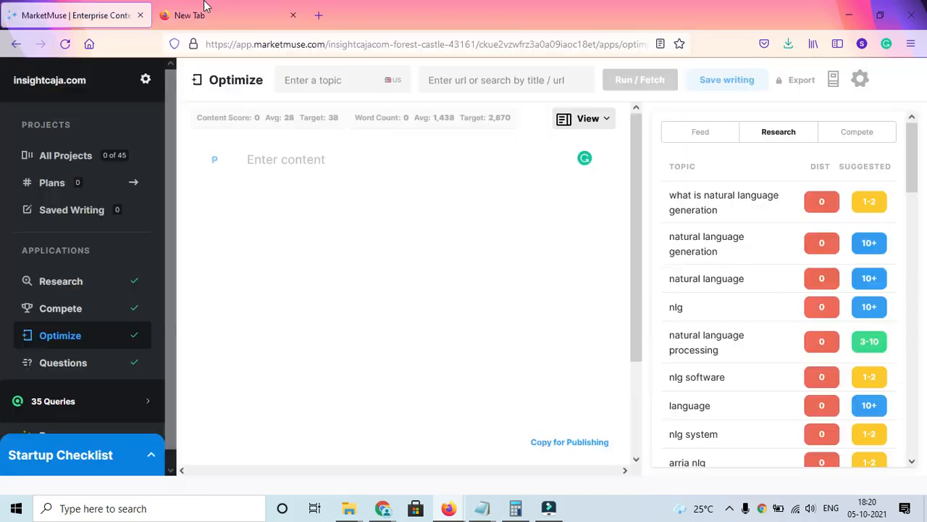
{"action": "left_click", "coordinate": [188, 15]}
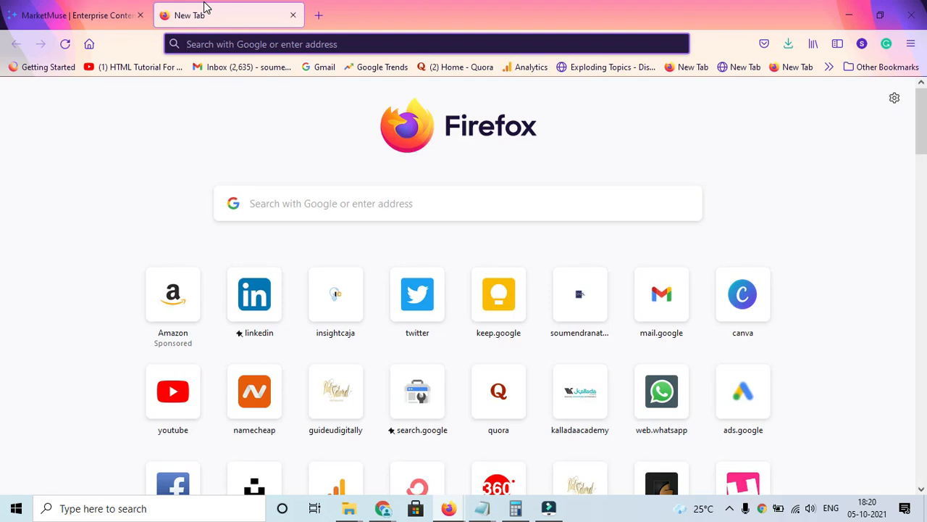
{"action": "type", "text": "best five digital marketing freela"}
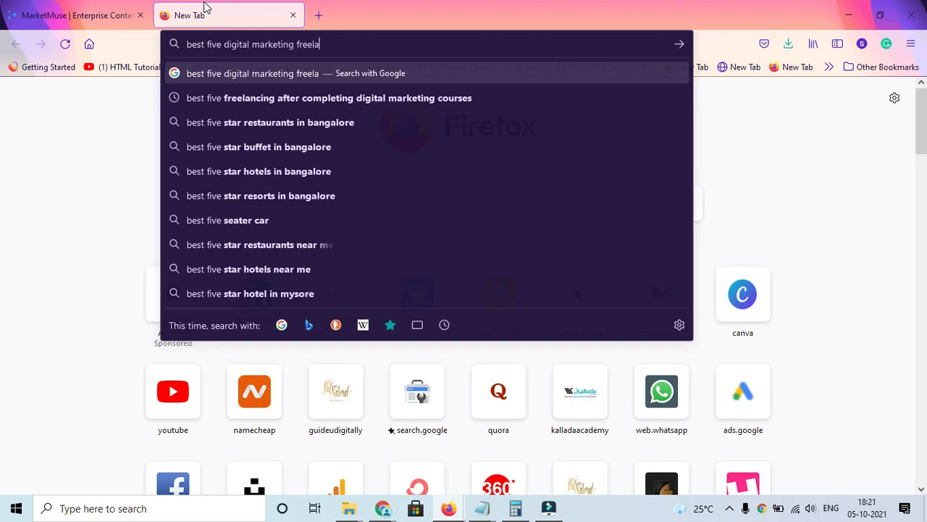
{"action": "type", "text": "ncing options"}
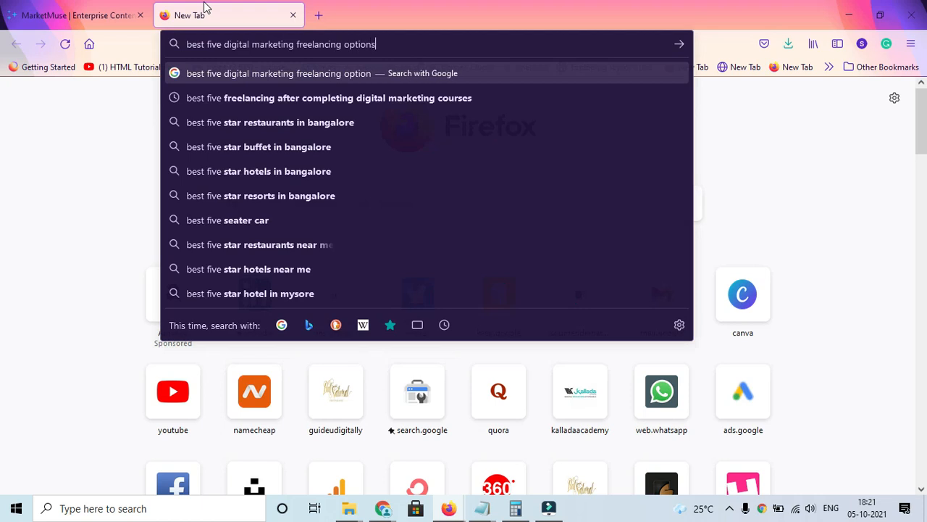
{"action": "type", "text": "after"}
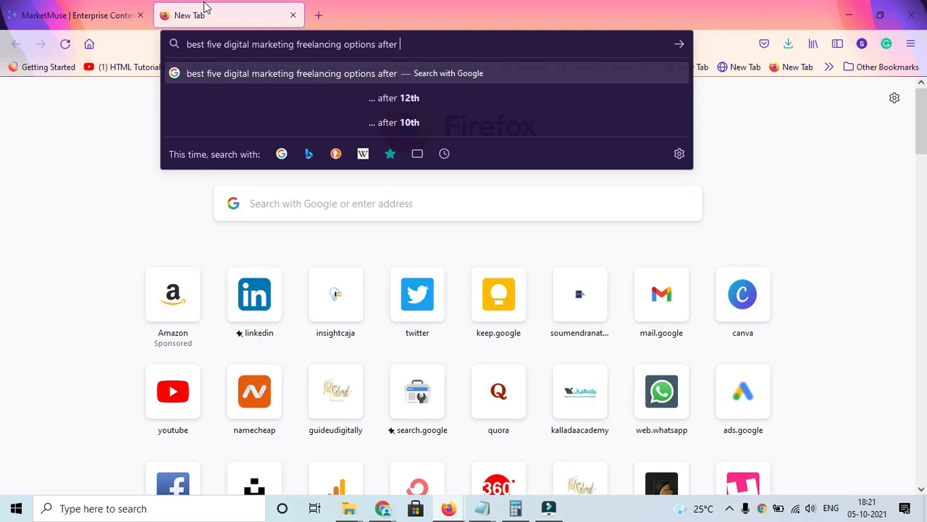
{"action": "type", "text": "digital marketing cp"}
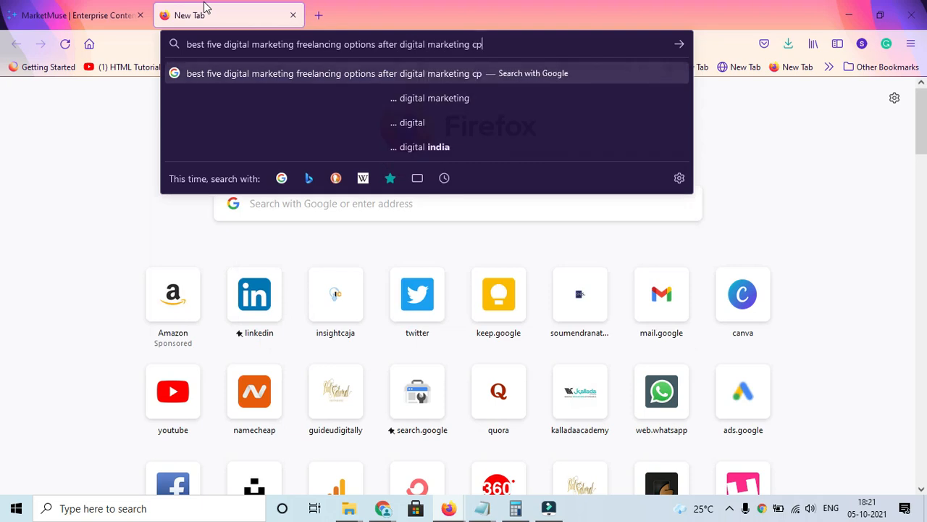
{"action": "type", "text": "ource"}
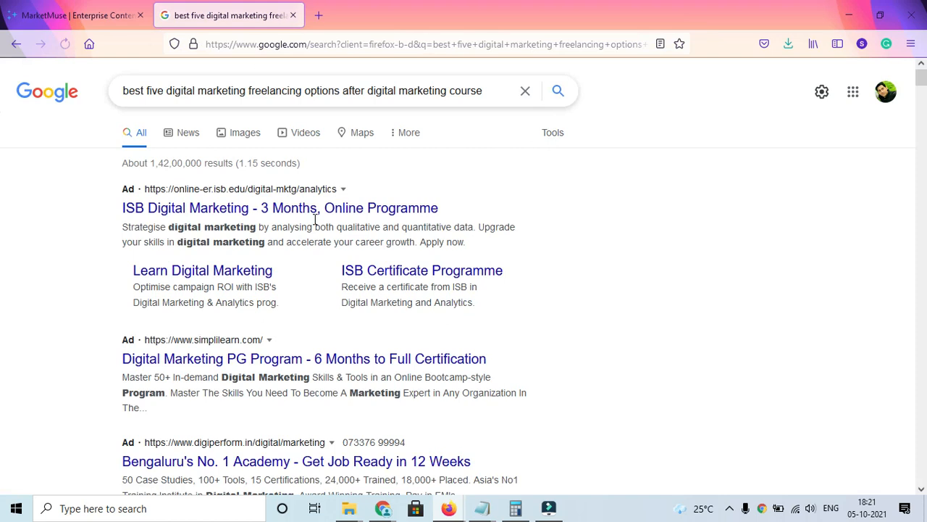
Scroll the Google results down to the insightcaja.com freelancing options article and open it
{"action": "scroll", "scroll_direction": "down", "scroll_amount": 3}
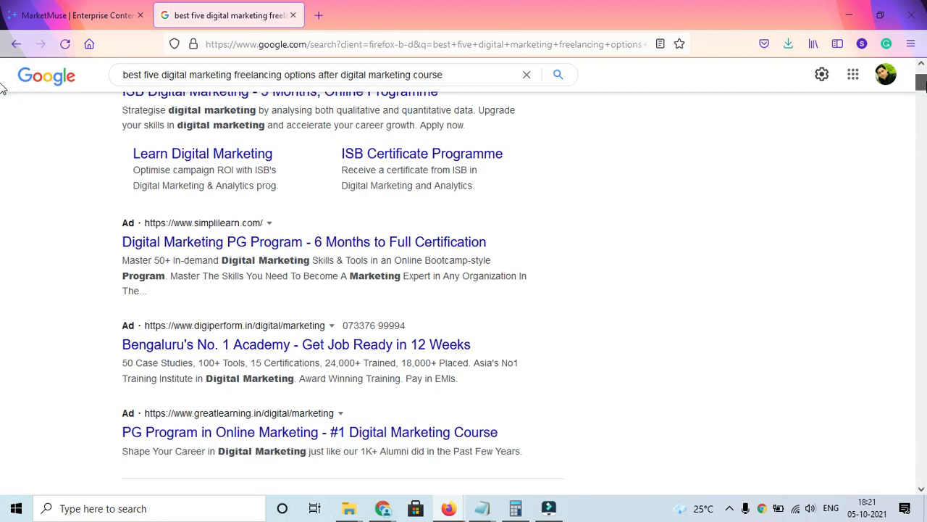
{"action": "scroll", "scroll_direction": "down", "scroll_amount": 3}
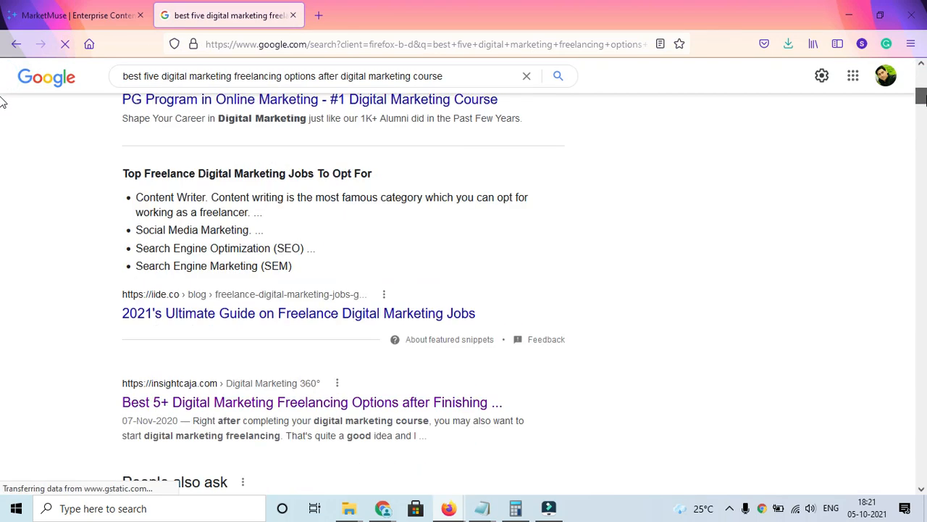
{"action": "scroll", "scroll_direction": "down", "scroll_amount": 3}
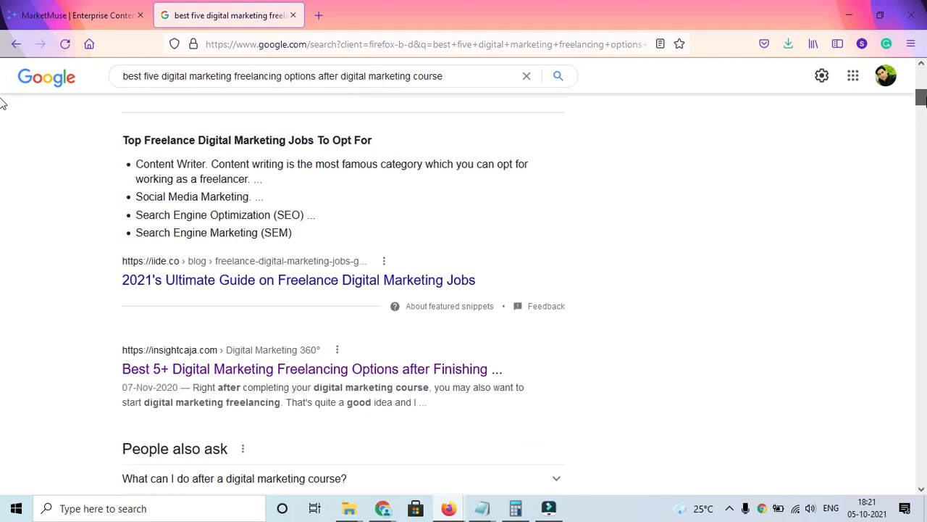
{"action": "scroll", "scroll_direction": "down", "scroll_amount": 3}
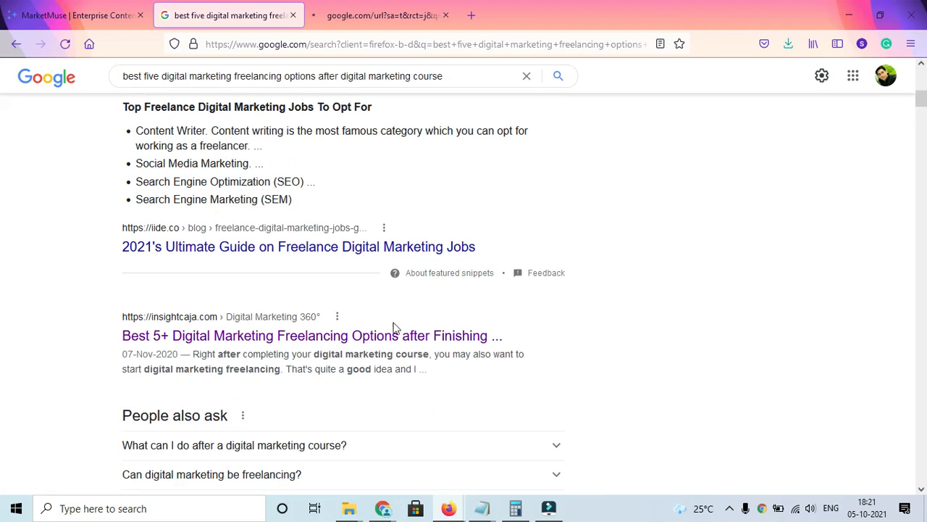
{"action": "scroll", "scroll_direction": "down", "scroll_amount": 3}
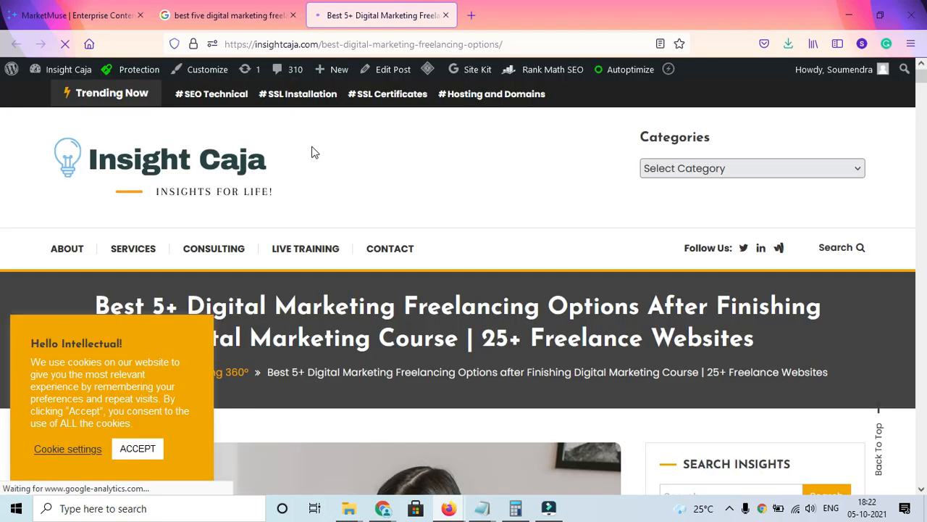
{"action": "mouse_move", "coordinate": [839, 265]}
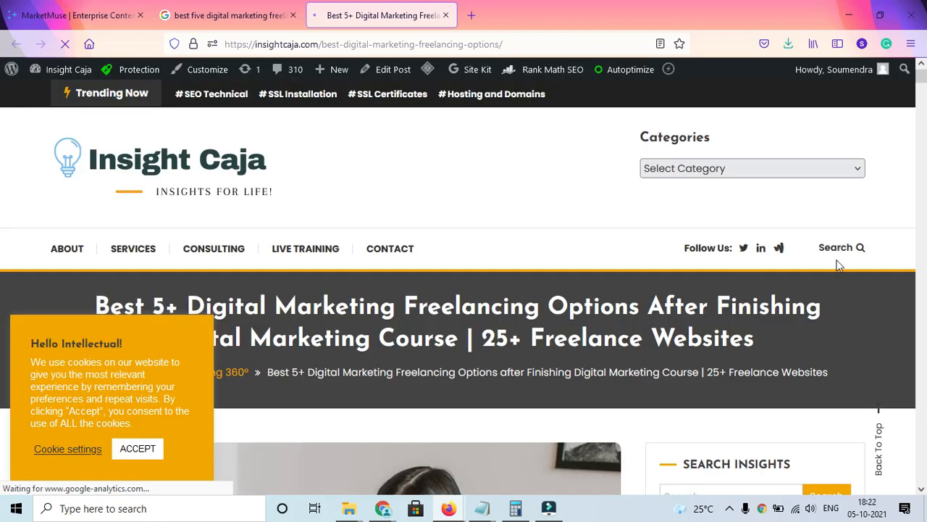
{"action": "scroll", "scroll_direction": "down", "scroll_amount": 3}
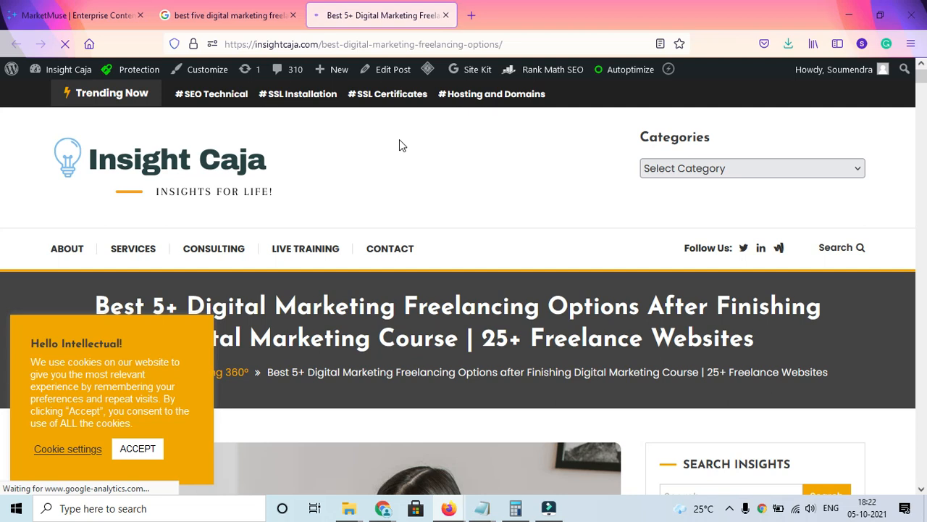
{"action": "scroll", "scroll_direction": "down", "scroll_amount": 3}
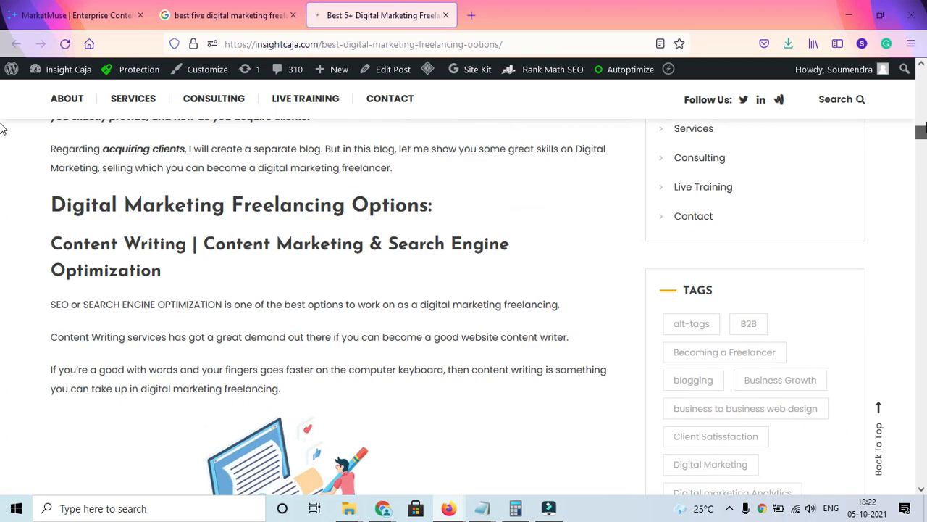
{"action": "scroll", "scroll_direction": "down", "scroll_amount": 3}
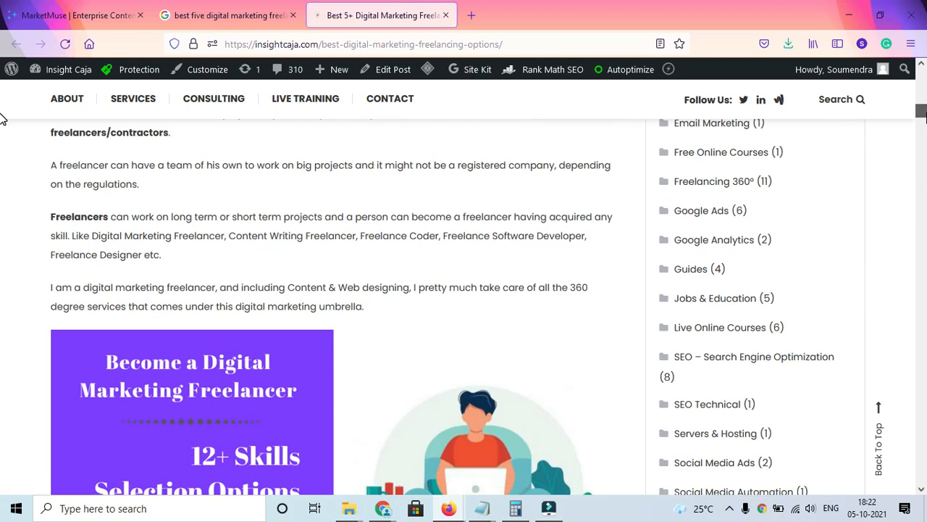
{"action": "scroll", "scroll_direction": "down", "scroll_amount": 3}
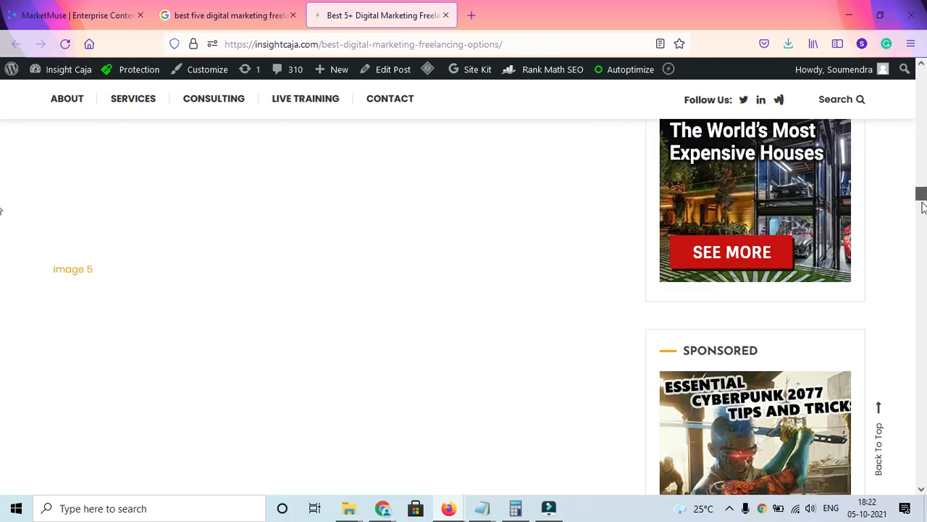
{"action": "scroll", "scroll_direction": "up", "scroll_amount": 3}
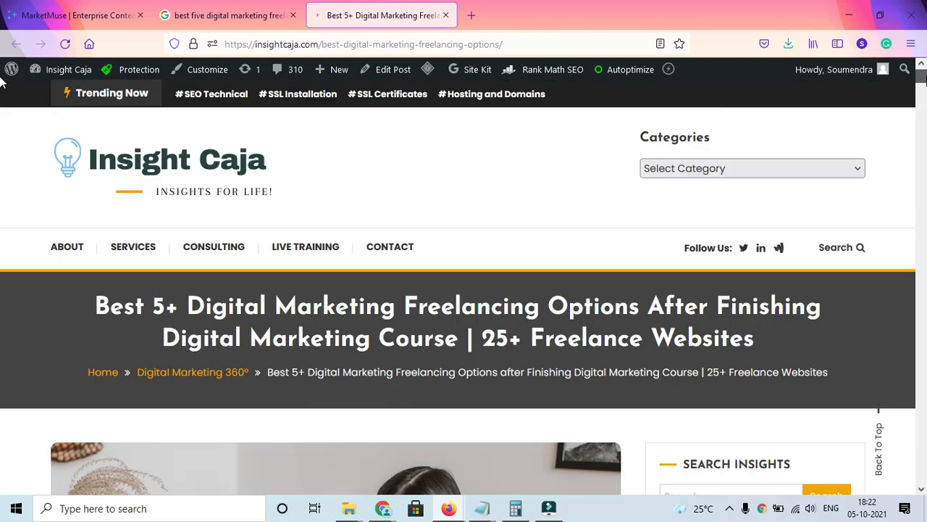
{"action": "left_click", "coordinate": [72, 15]}
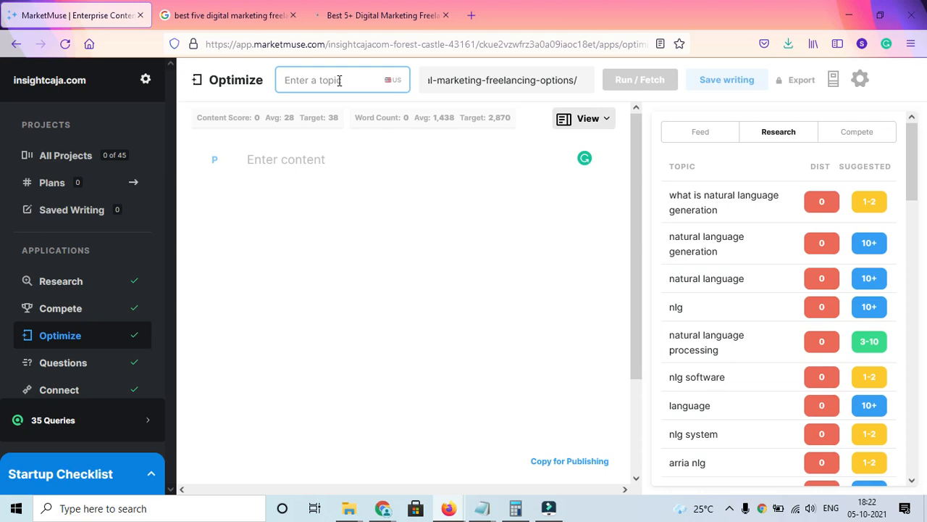
Enter 'Freelance Digital Marketing' as the topic, check the target country, and run the analysis
{"action": "type", "text": "Free"}
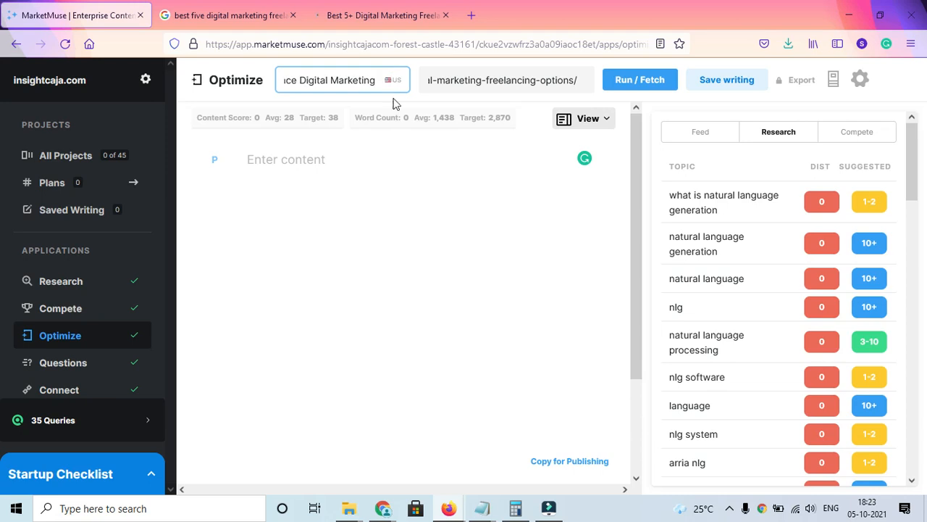
{"action": "left_click", "coordinate": [394, 80]}
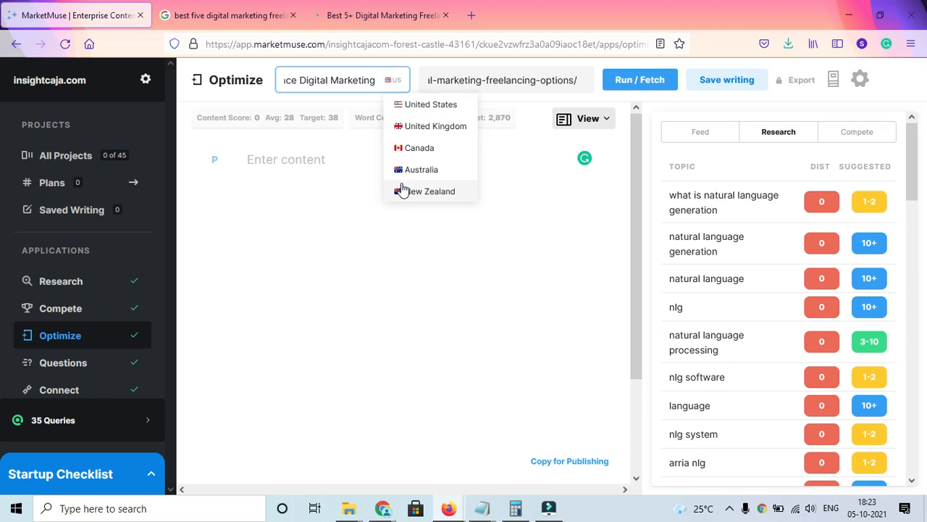
{"action": "mouse_move", "coordinate": [403, 173]}
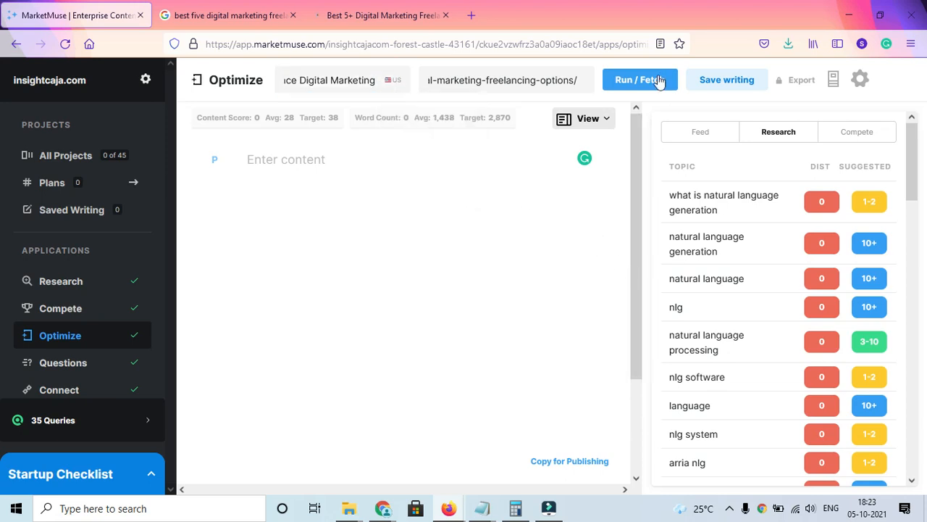
{"action": "left_click", "coordinate": [640, 79]}
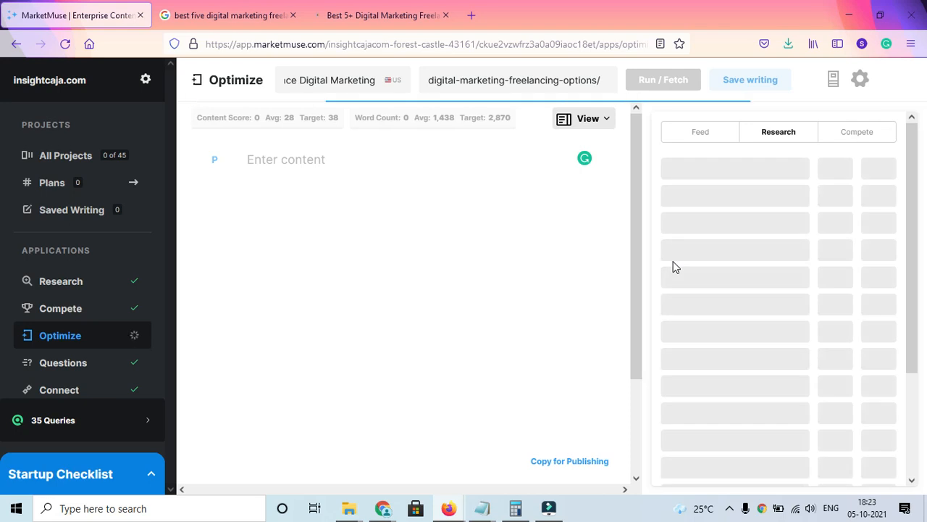
Check the Insight Caja article, then import its content into Optimize (2,614 words, score 6)
{"action": "left_click", "coordinate": [381, 15]}
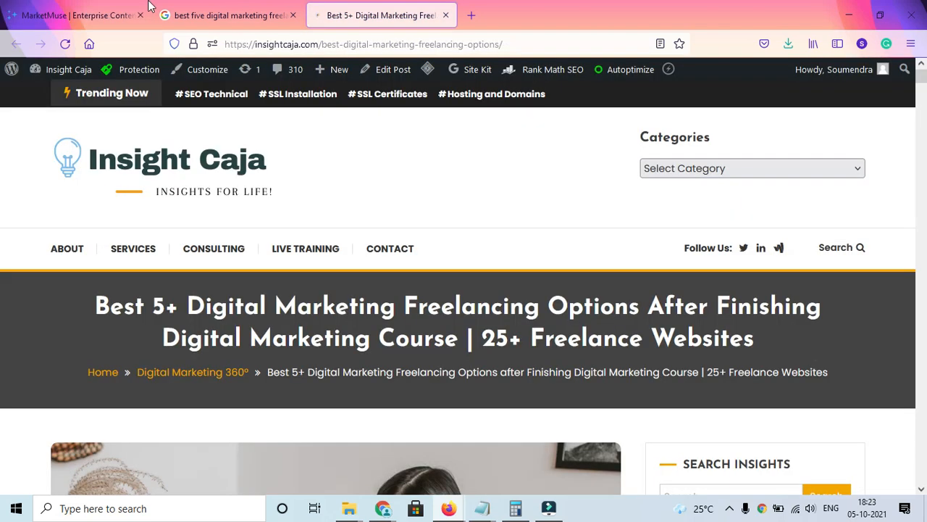
{"action": "left_click", "coordinate": [73, 15]}
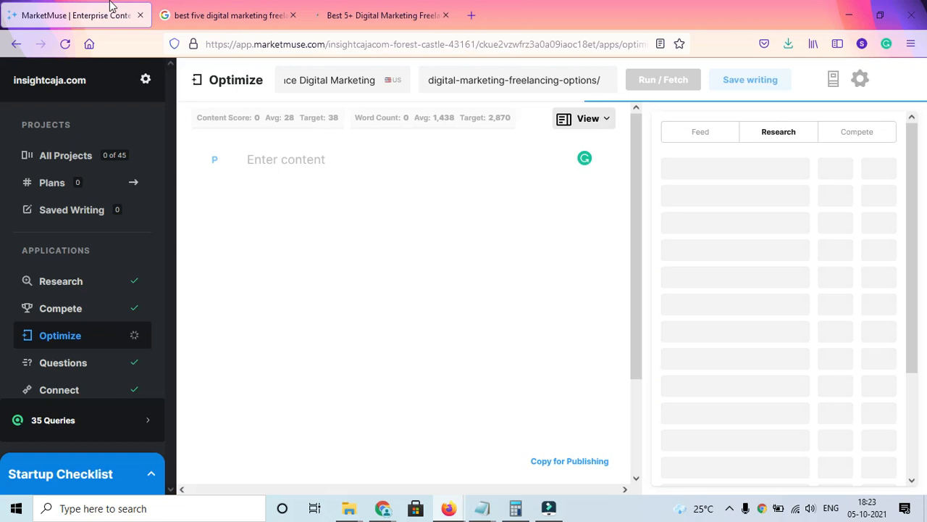
{"action": "mouse_move", "coordinate": [190, 134]}
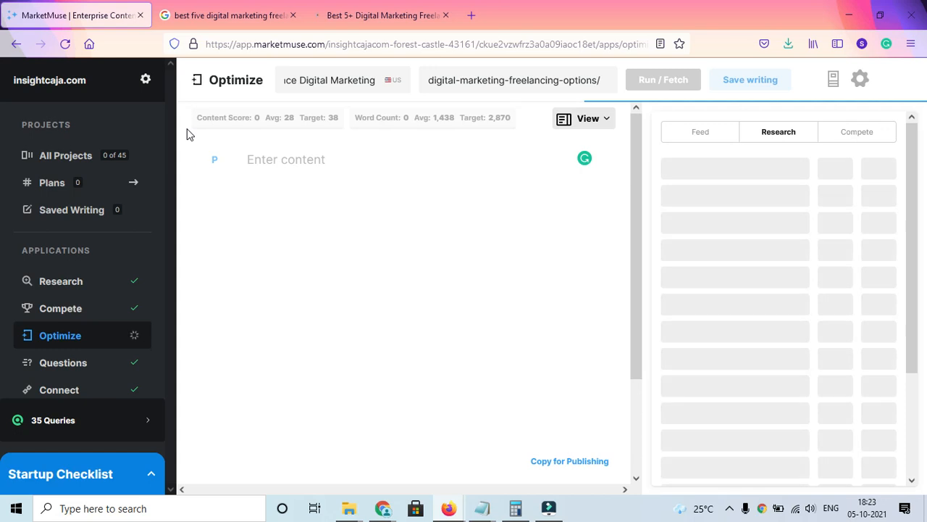
{"action": "left_click", "coordinate": [662, 80]}
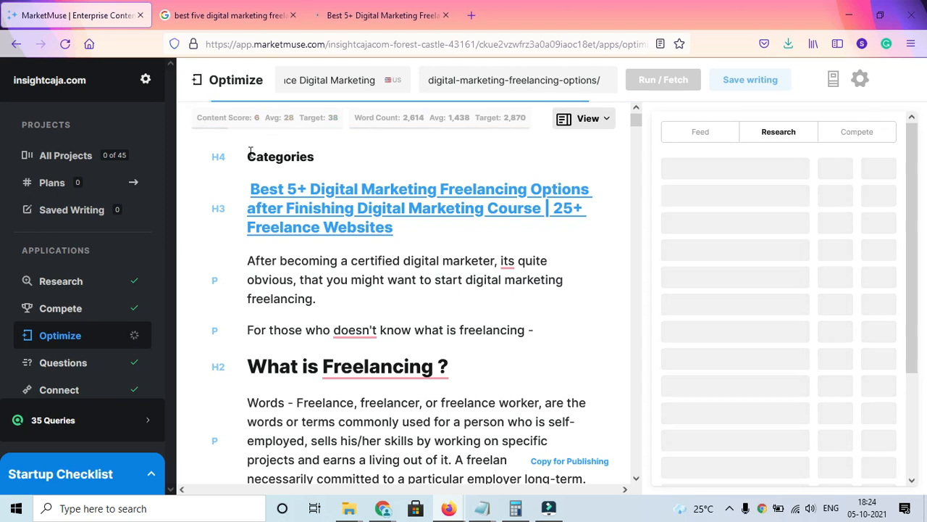
{"action": "mouse_move", "coordinate": [354, 141]}
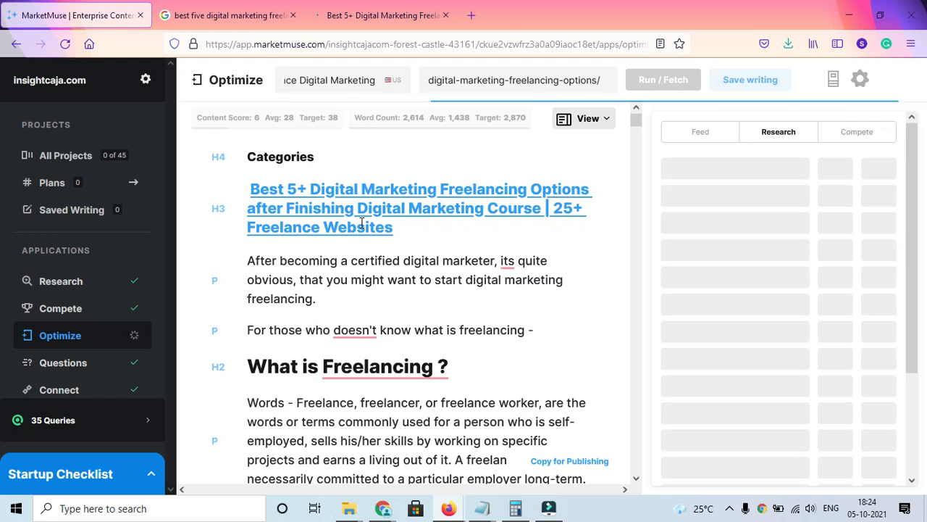
{"action": "mouse_move", "coordinate": [341, 208]}
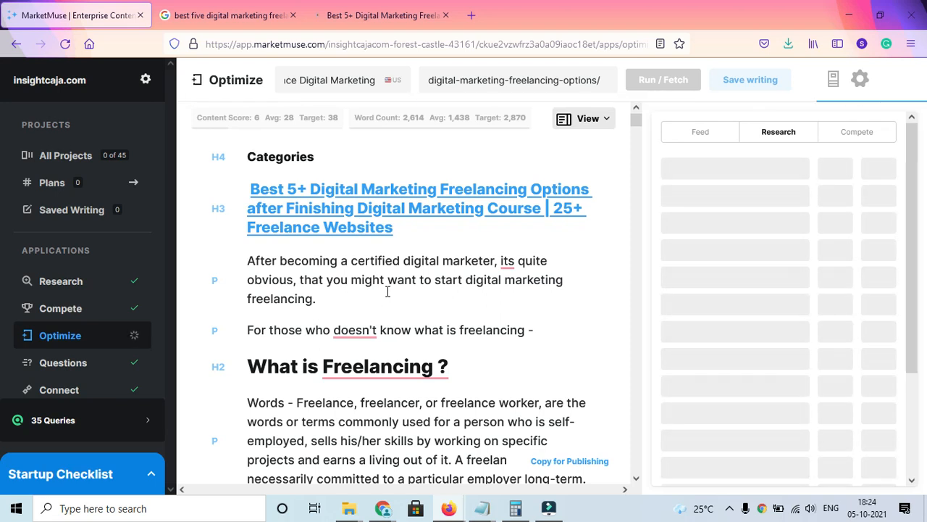
{"action": "mouse_move", "coordinate": [71, 389]}
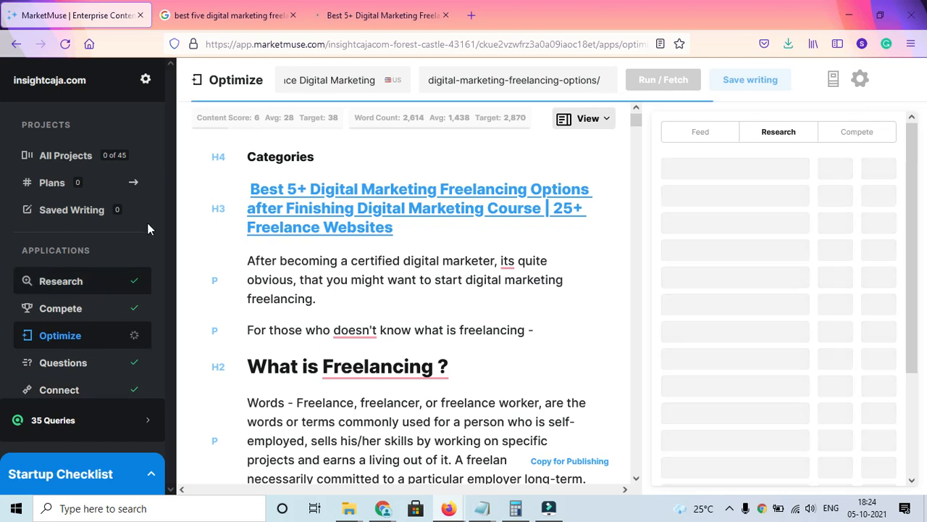
{"action": "mouse_move", "coordinate": [76, 289]}
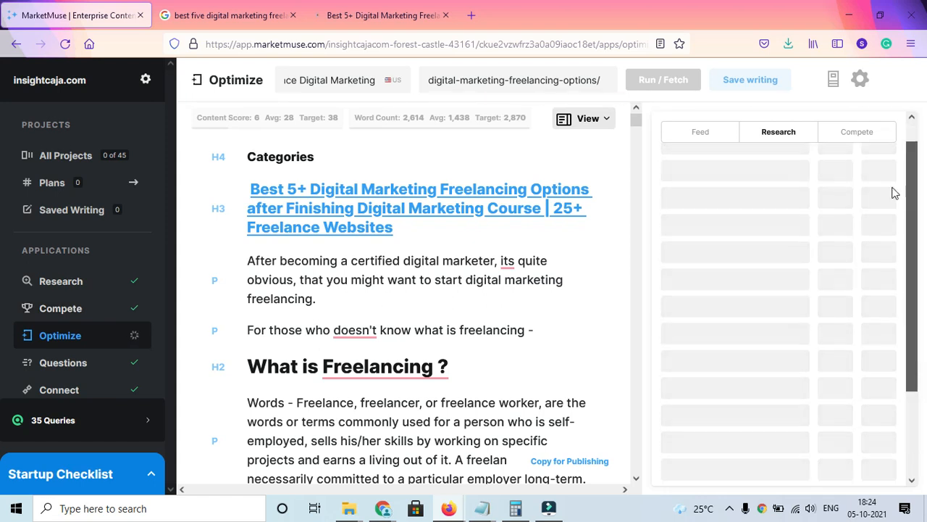
Scroll the loaded Research table of suggested topics such as freelance digital marketing
{"action": "scroll", "scroll_direction": "down", "scroll_amount": 3}
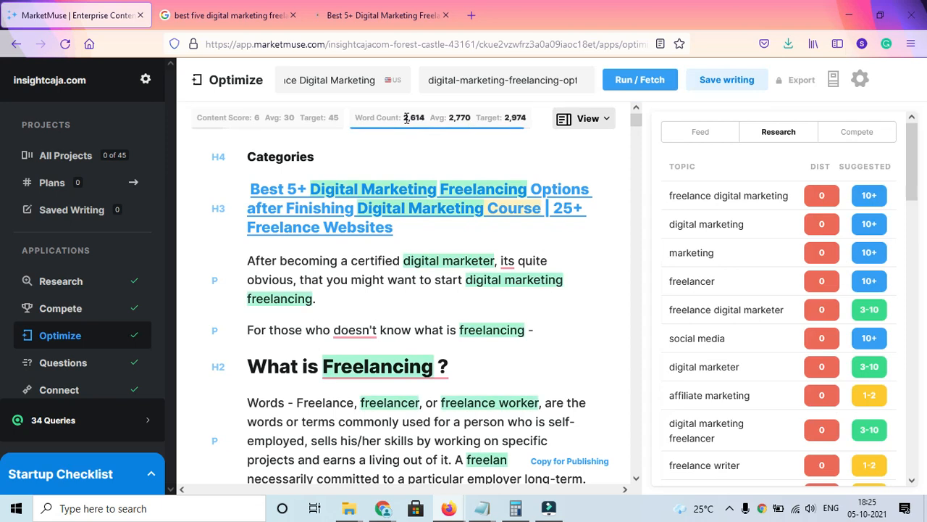
Finish the analysis so the article scores 35 against the target of 45
{"action": "left_click", "coordinate": [639, 80]}
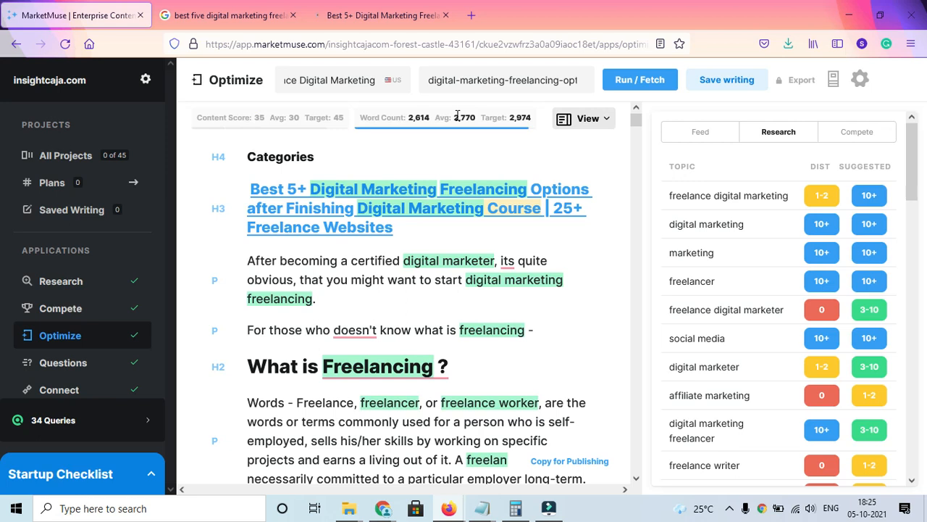
{"action": "mouse_move", "coordinate": [536, 129]}
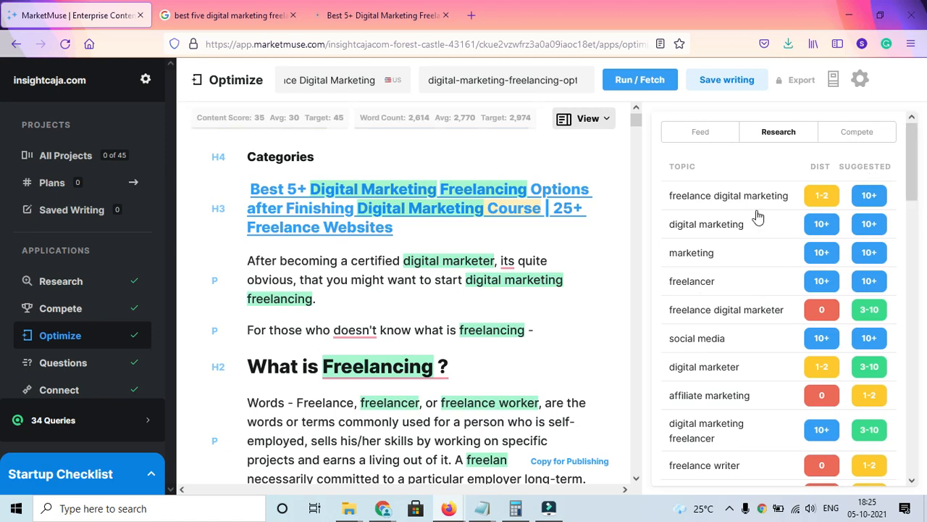
{"action": "mouse_move", "coordinate": [889, 206]}
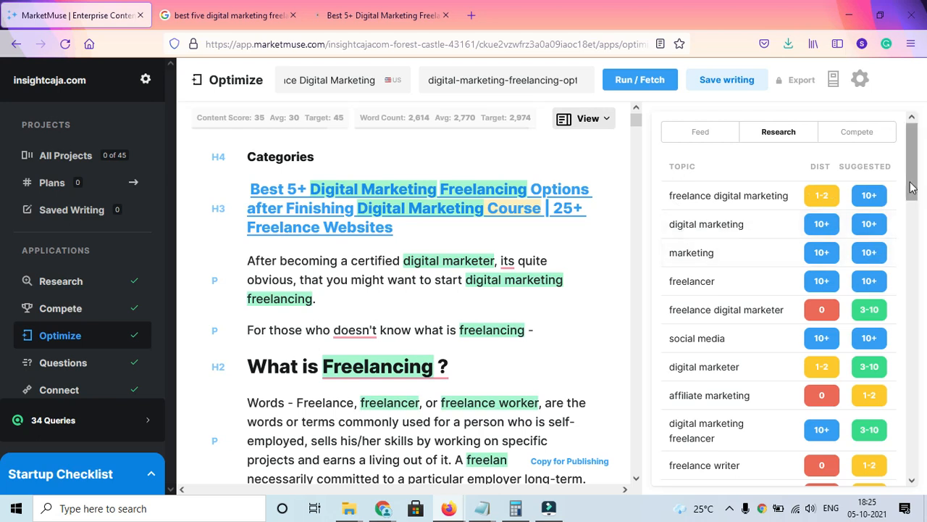
{"action": "scroll", "scroll_direction": "down", "scroll_amount": 3}
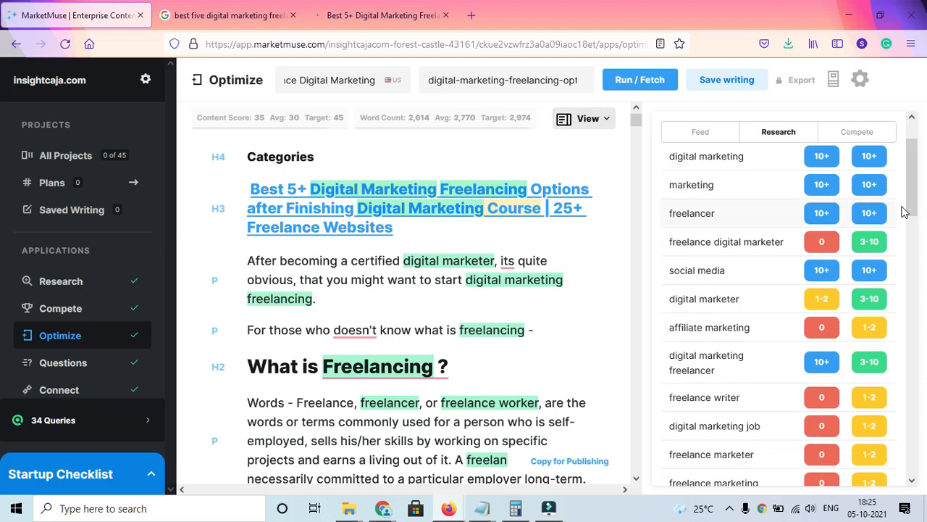
{"action": "mouse_move", "coordinate": [908, 210]}
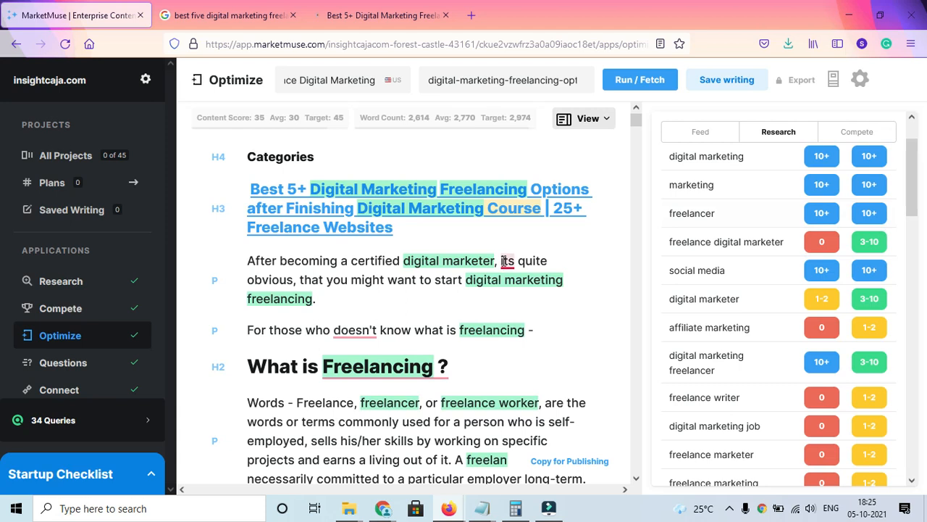
{"action": "left_click", "coordinate": [506, 260]}
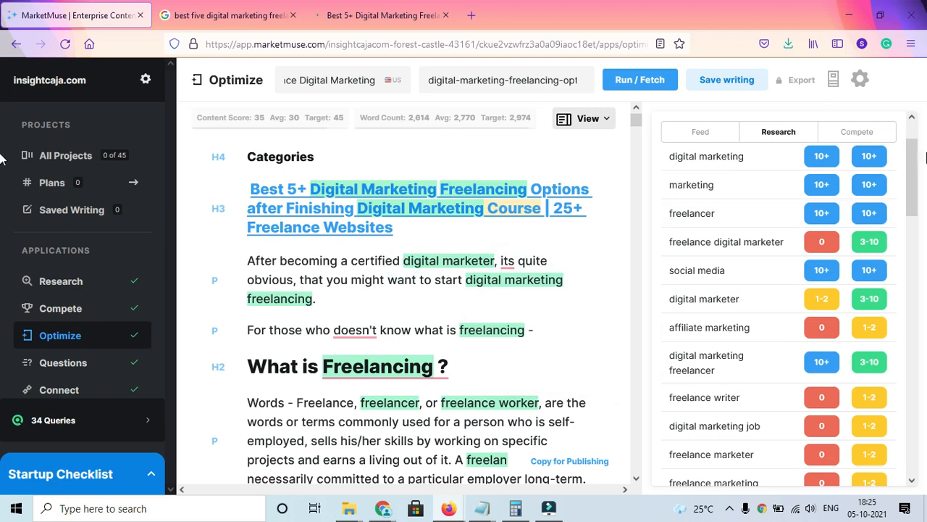
Scroll through Research topics like marketing professional, analytics and prospective client, reviewing DIST and SUGGESTED
{"action": "scroll", "scroll_direction": "down", "scroll_amount": 3}
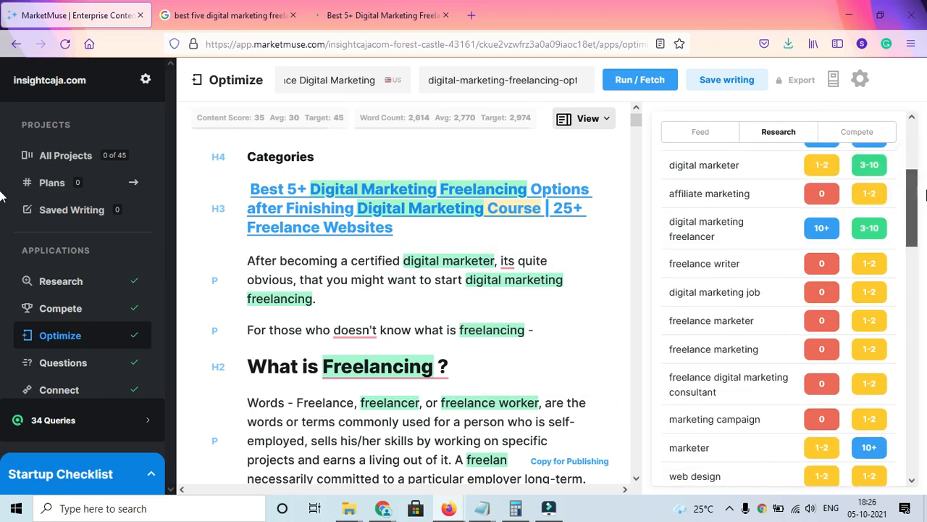
{"action": "scroll", "scroll_direction": "down", "scroll_amount": 3}
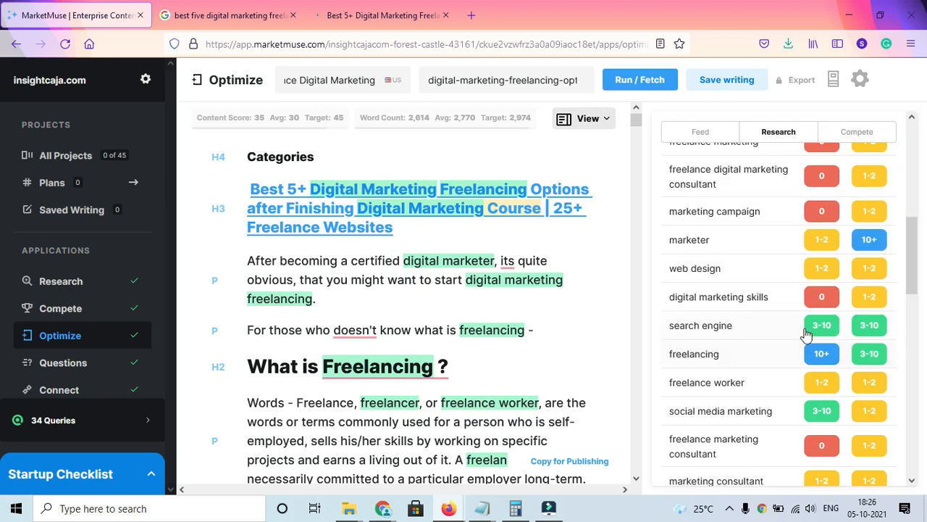
{"action": "scroll", "scroll_direction": "down", "scroll_amount": 3}
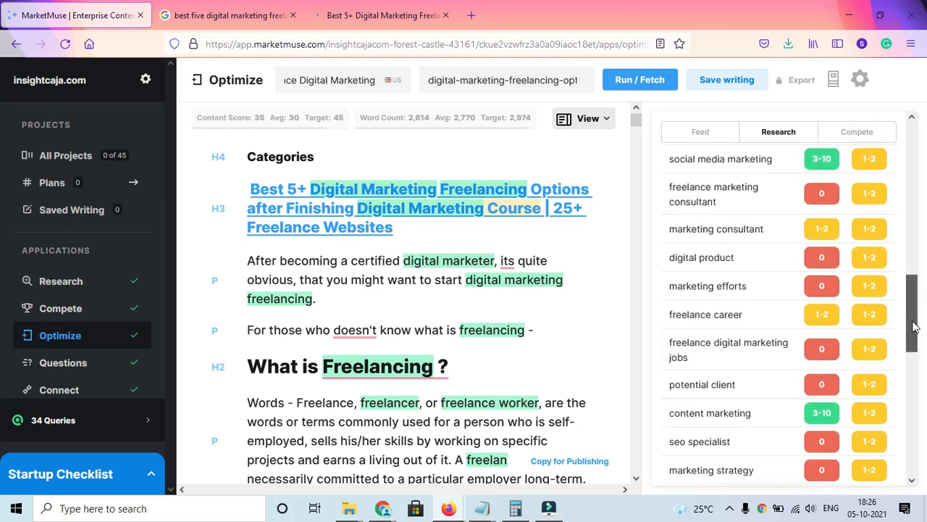
{"action": "scroll", "scroll_direction": "down", "scroll_amount": 3}
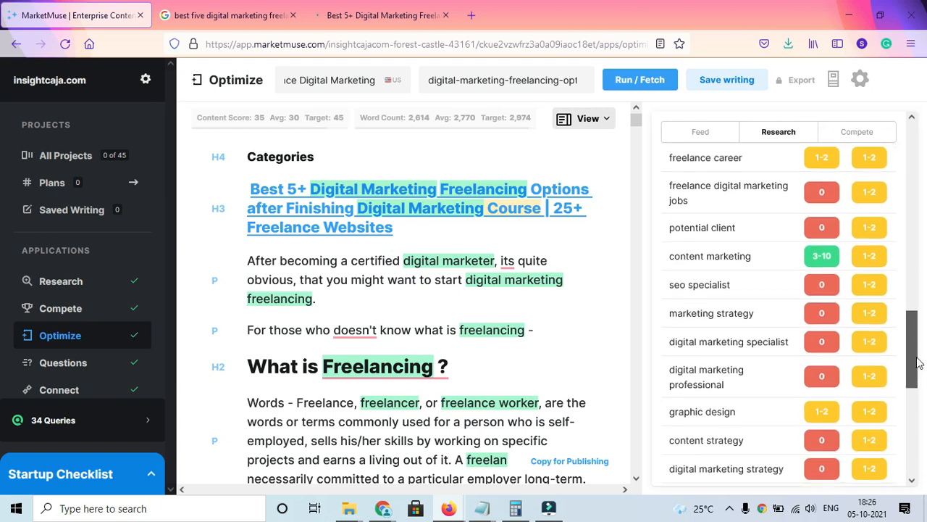
{"action": "scroll", "scroll_direction": "down", "scroll_amount": 3}
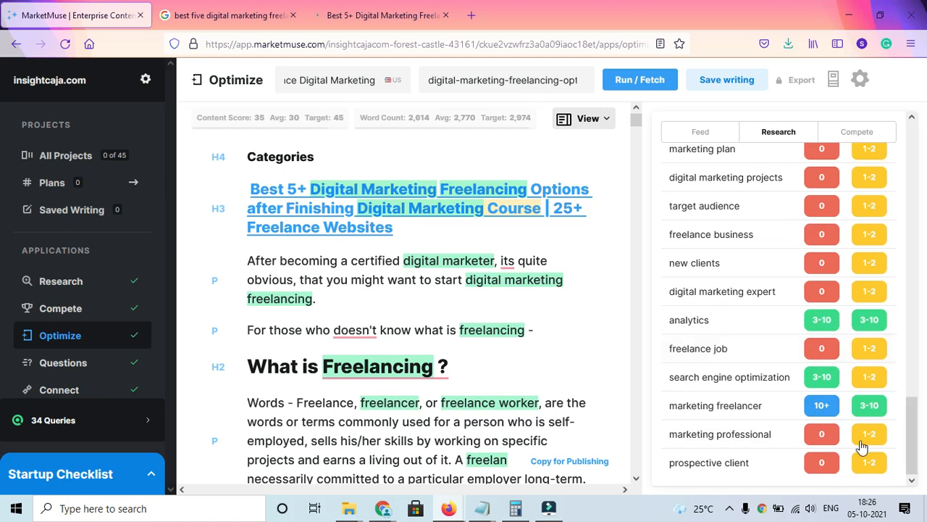
{"action": "mouse_move", "coordinate": [881, 430]}
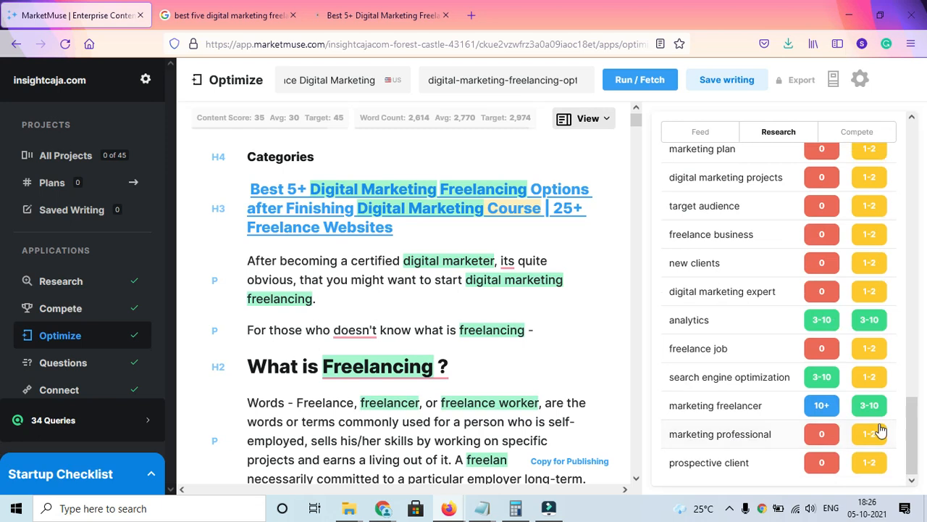
{"action": "mouse_move", "coordinate": [699, 474]}
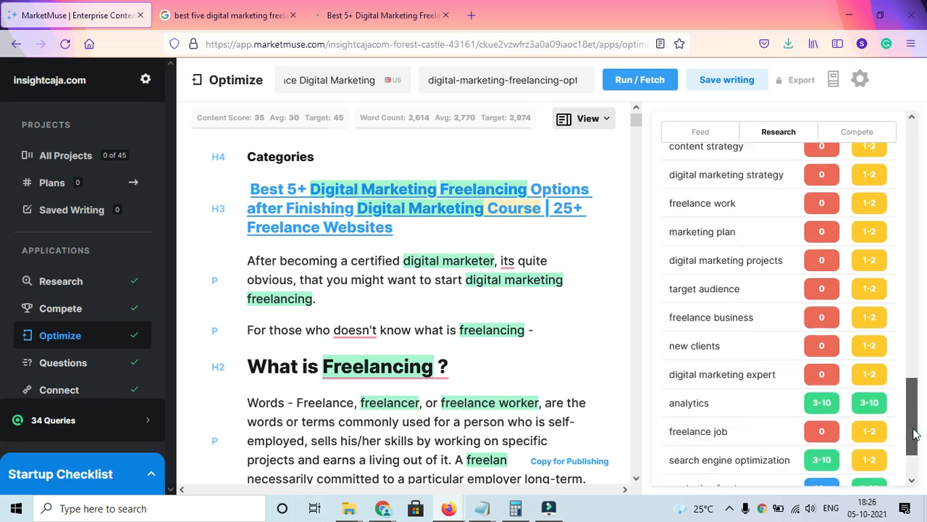
{"action": "scroll", "scroll_direction": "down", "scroll_amount": 3}
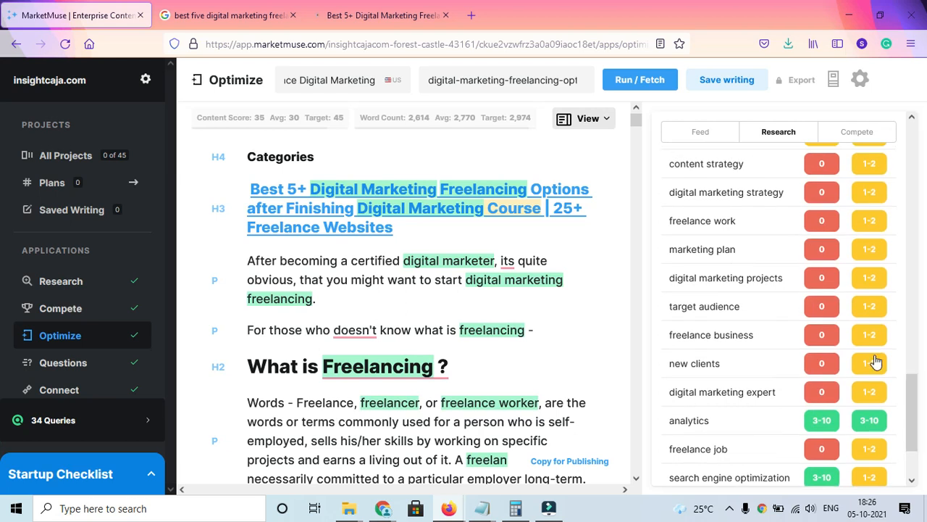
{"action": "scroll", "scroll_direction": "down", "scroll_amount": 3}
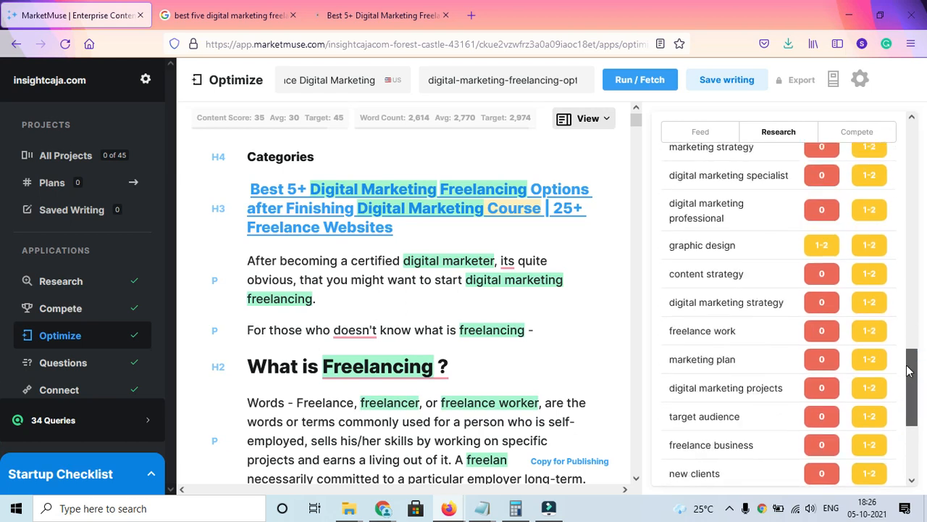
{"action": "scroll", "scroll_direction": "down", "scroll_amount": 3}
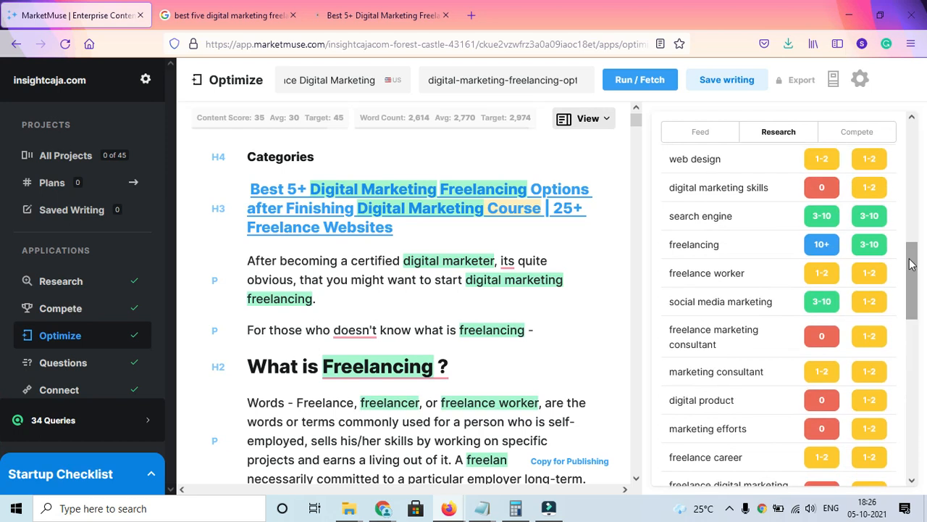
{"action": "left_click", "coordinate": [857, 132]}
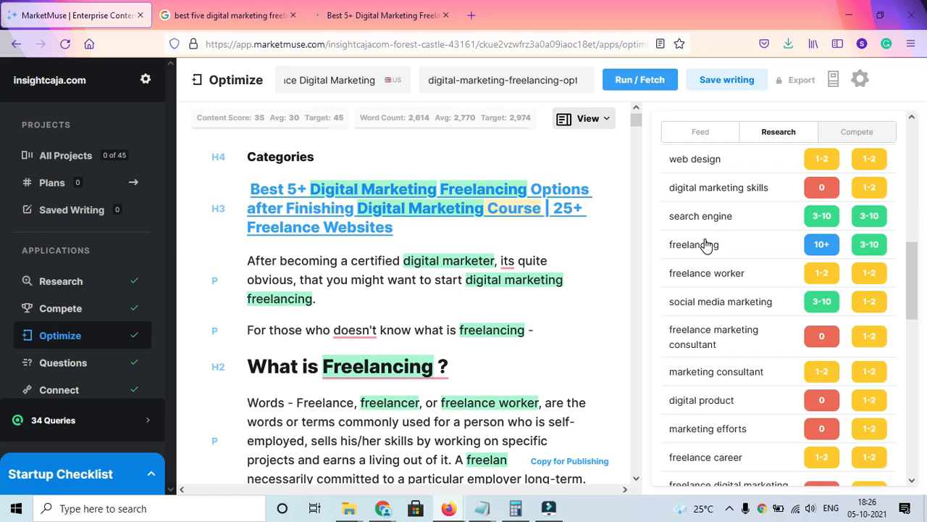
Show the Compete tab and scroll through top-ranking pages with their scores and word counts
{"action": "left_click", "coordinate": [856, 132]}
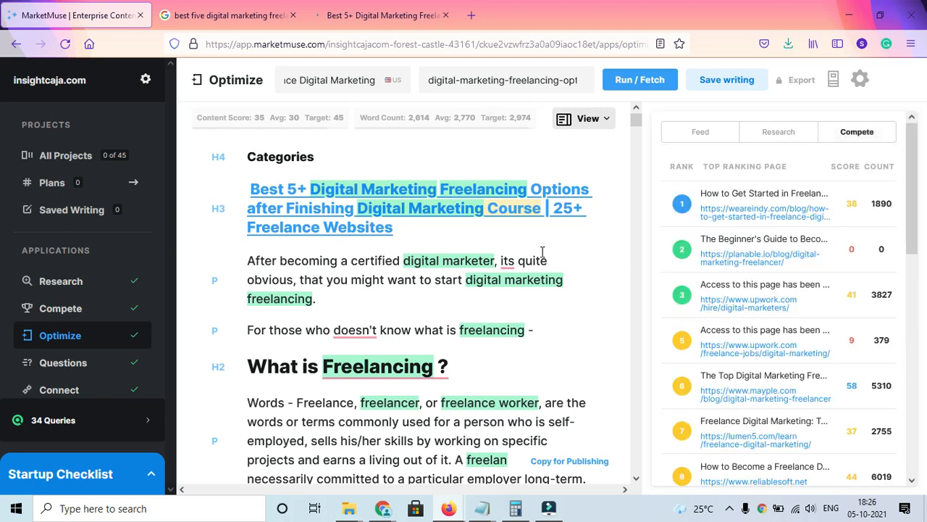
{"action": "mouse_move", "coordinate": [688, 204]}
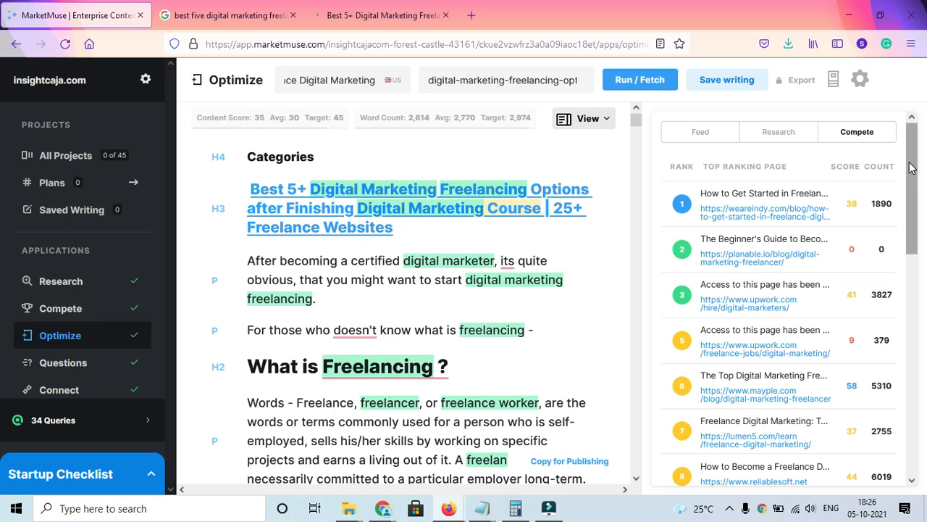
{"action": "mouse_move", "coordinate": [704, 202]}
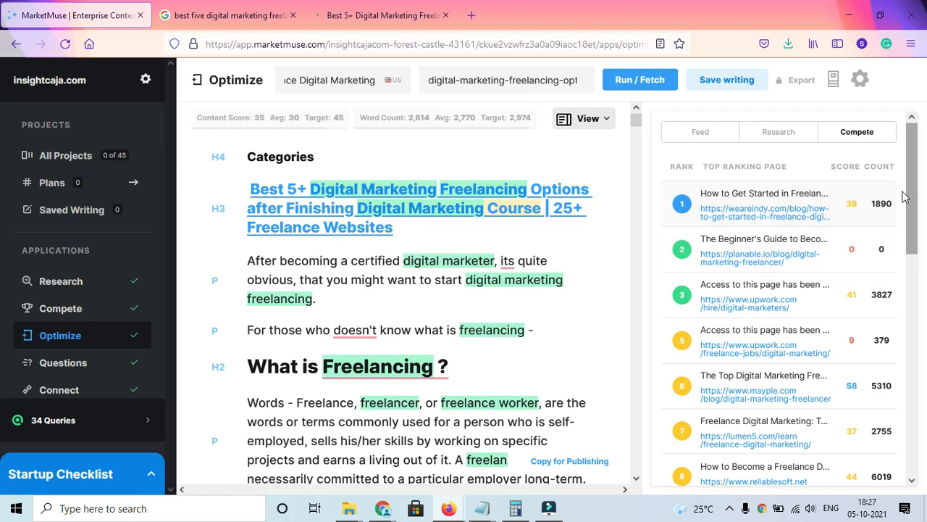
{"action": "scroll", "scroll_direction": "down", "scroll_amount": 3}
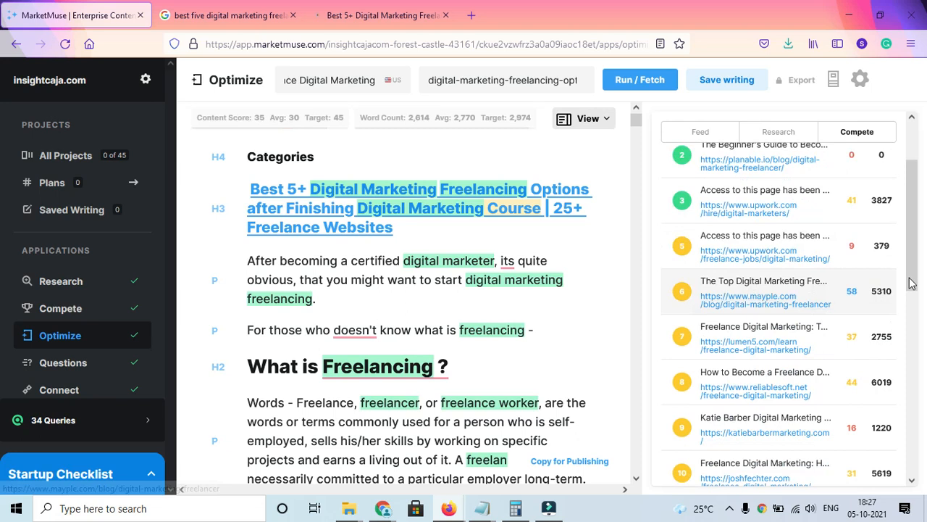
{"action": "mouse_move", "coordinate": [882, 301]}
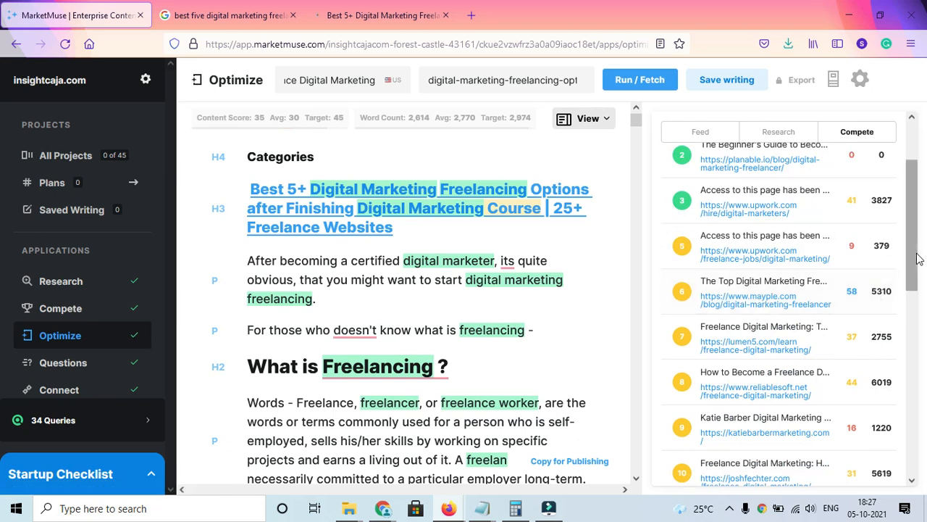
{"action": "scroll", "scroll_direction": "down", "scroll_amount": 3}
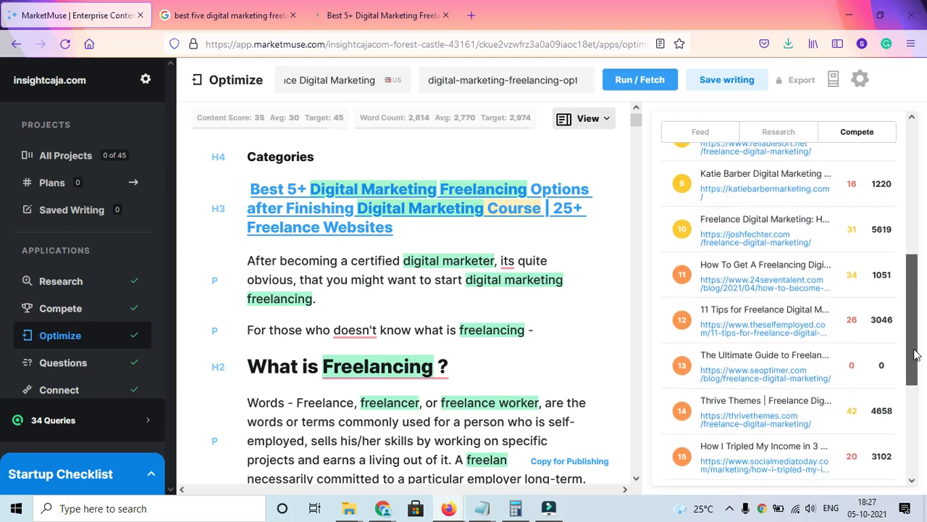
{"action": "scroll", "scroll_direction": "down", "scroll_amount": 3}
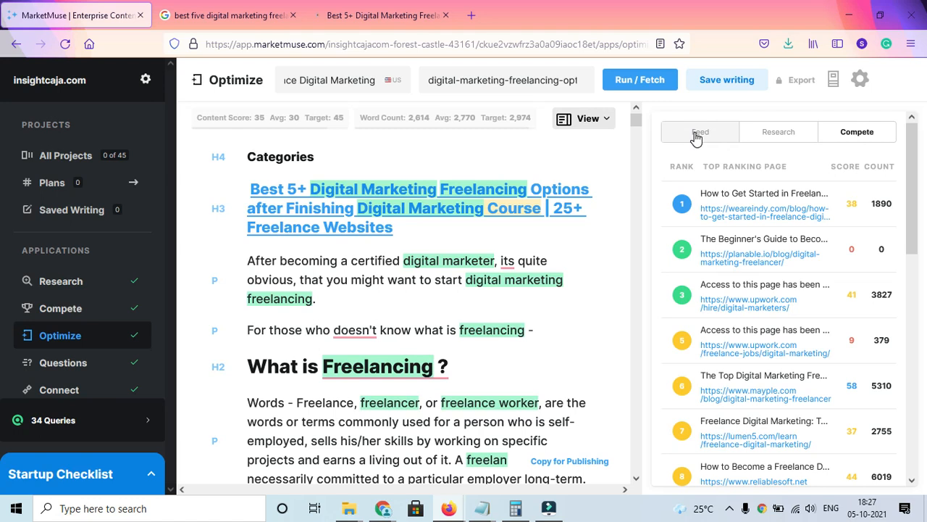
Show the Feed tab and scroll its guidance, e.g. freelancing overused, digital marketer underused
{"action": "left_click", "coordinate": [700, 132]}
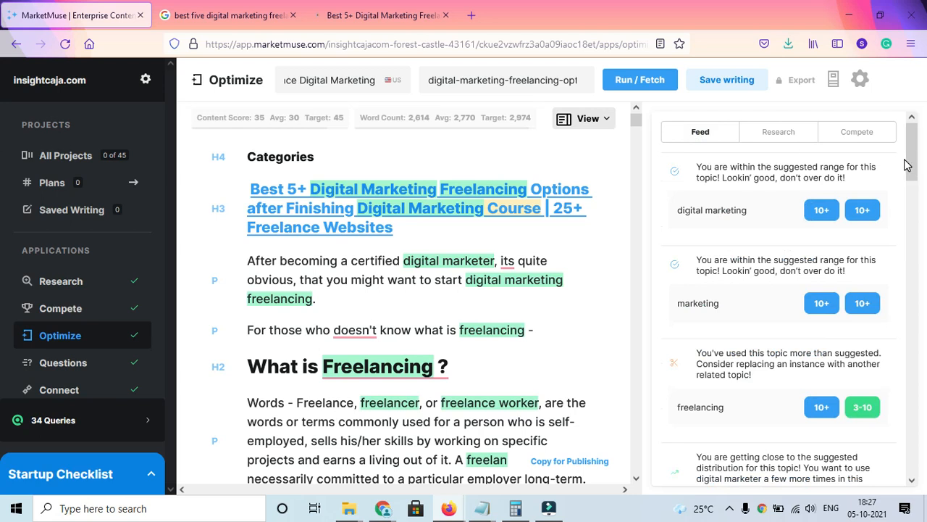
{"action": "mouse_move", "coordinate": [753, 171]}
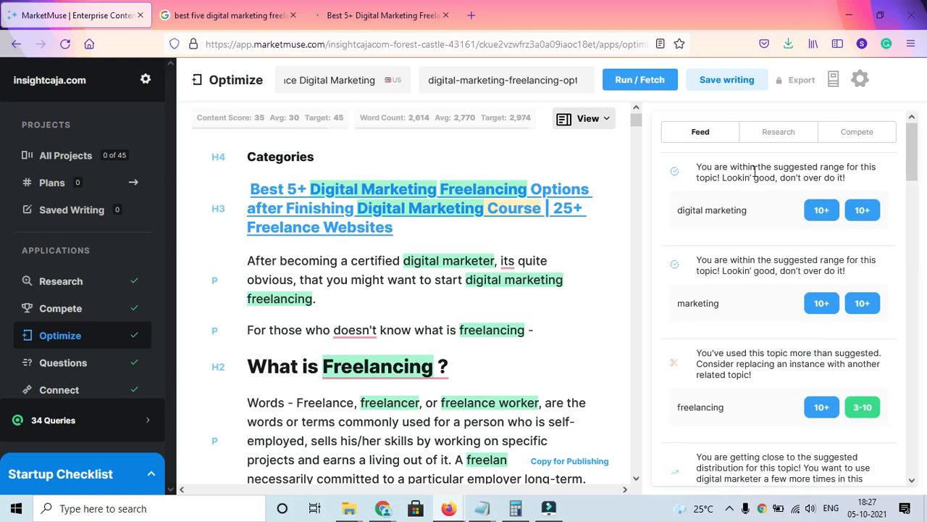
{"action": "mouse_move", "coordinate": [734, 200]}
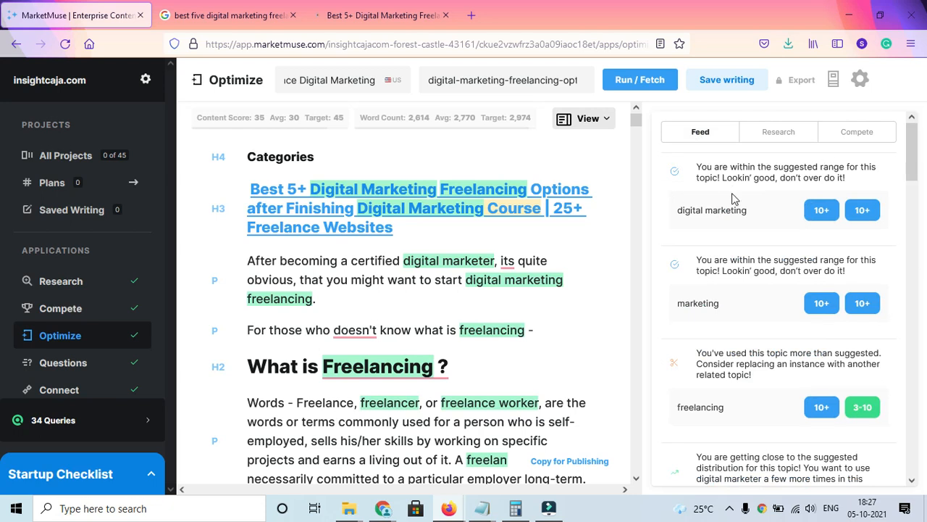
{"action": "scroll", "scroll_direction": "down", "scroll_amount": 3}
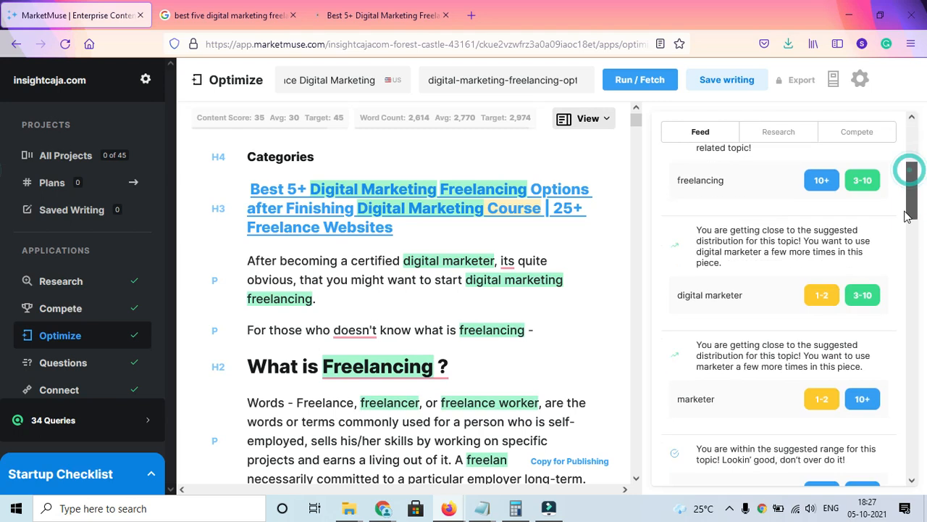
{"action": "scroll", "scroll_direction": "down", "scroll_amount": 3}
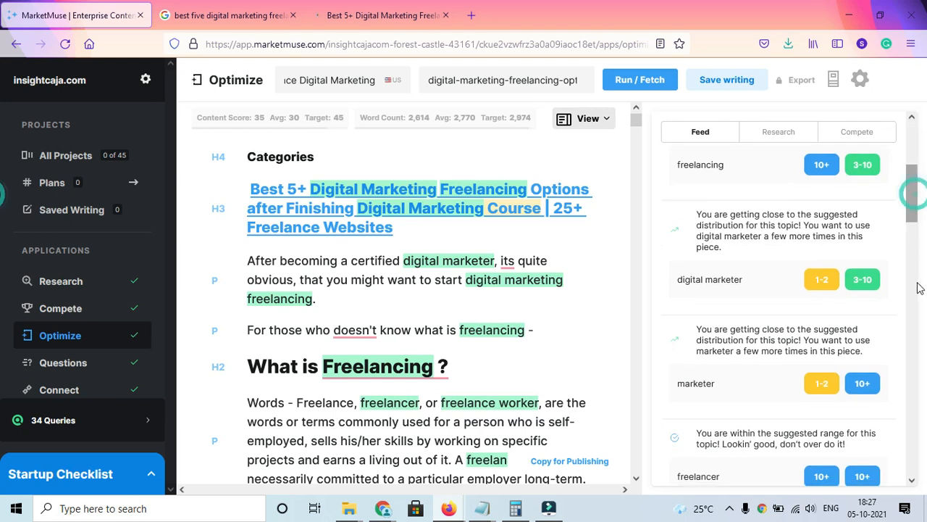
{"action": "scroll", "scroll_direction": "down", "scroll_amount": 3}
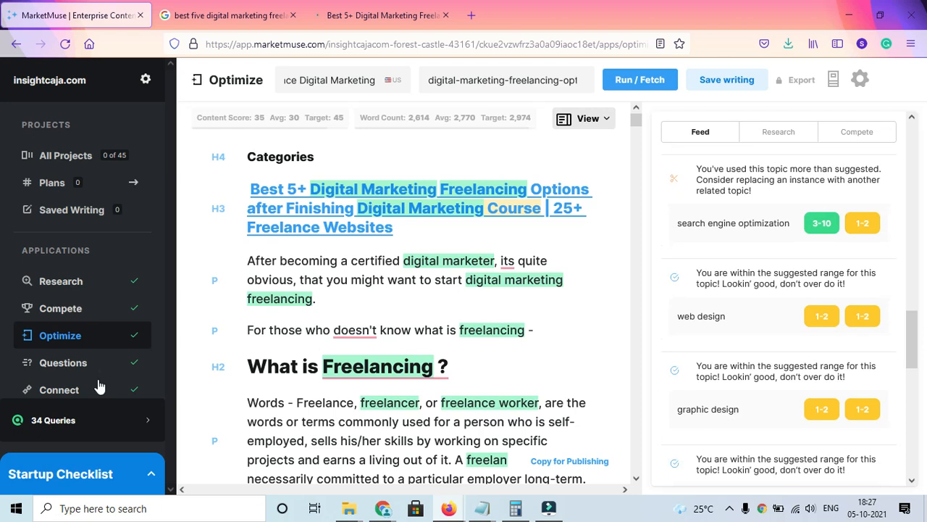
{"action": "left_click", "coordinate": [63, 362]}
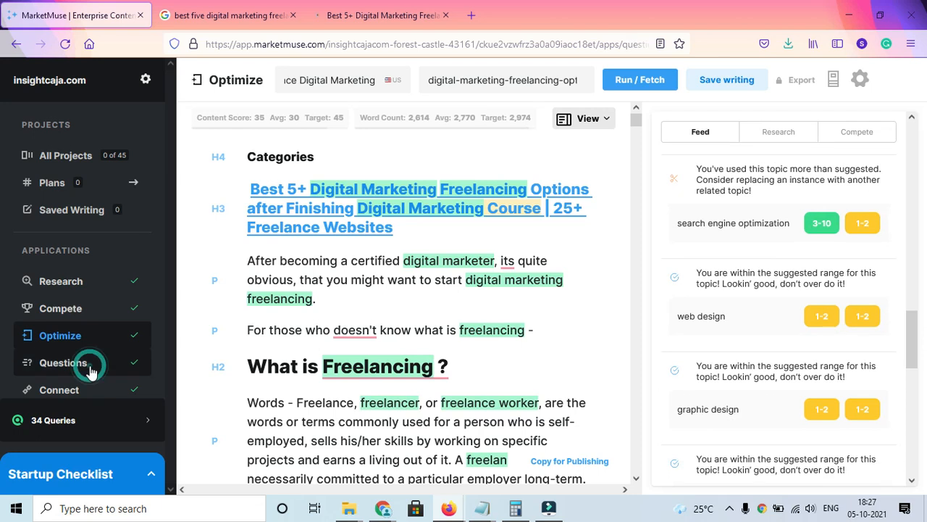
In the Questions tool, enter 'freelance digital marketer' as the query and review the country list
{"action": "left_click", "coordinate": [63, 362]}
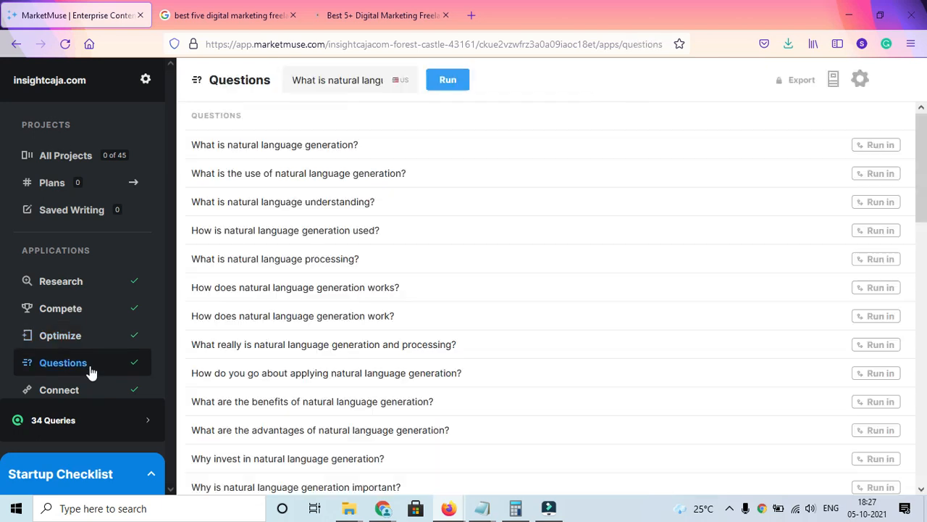
{"action": "mouse_move", "coordinate": [348, 259]}
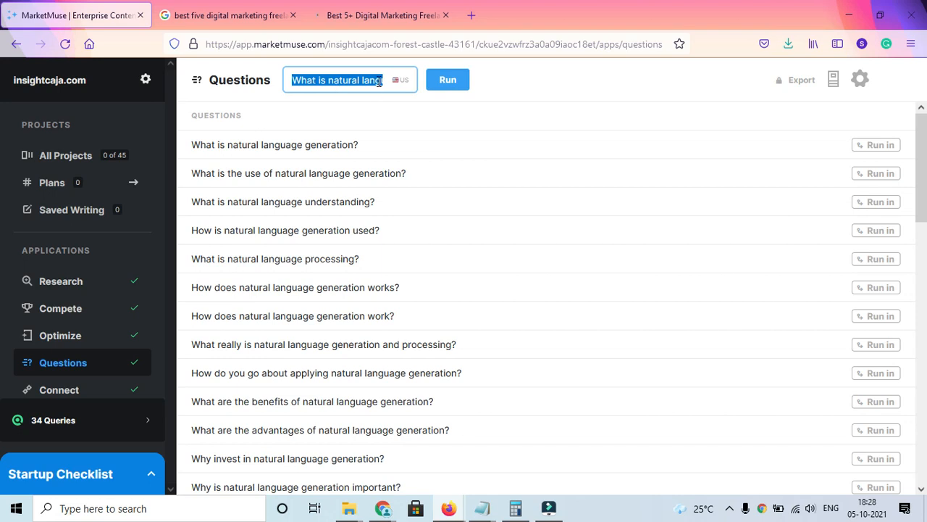
{"action": "type", "text": "fre"}
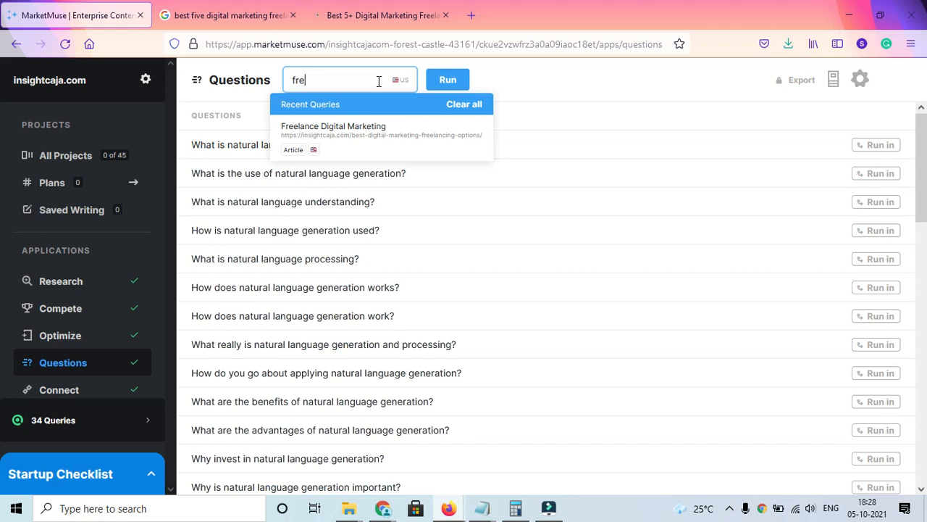
{"action": "mouse_move", "coordinate": [221, 179]}
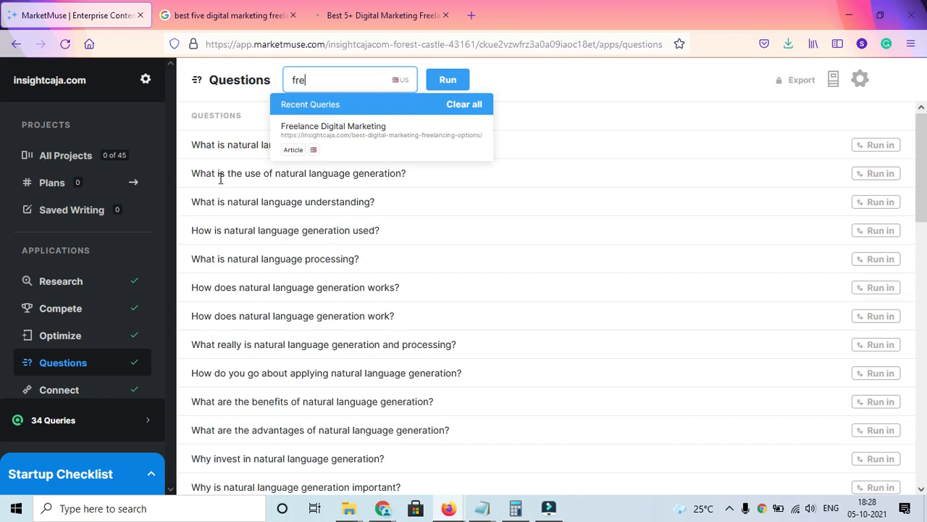
{"action": "type", "text": "e"}
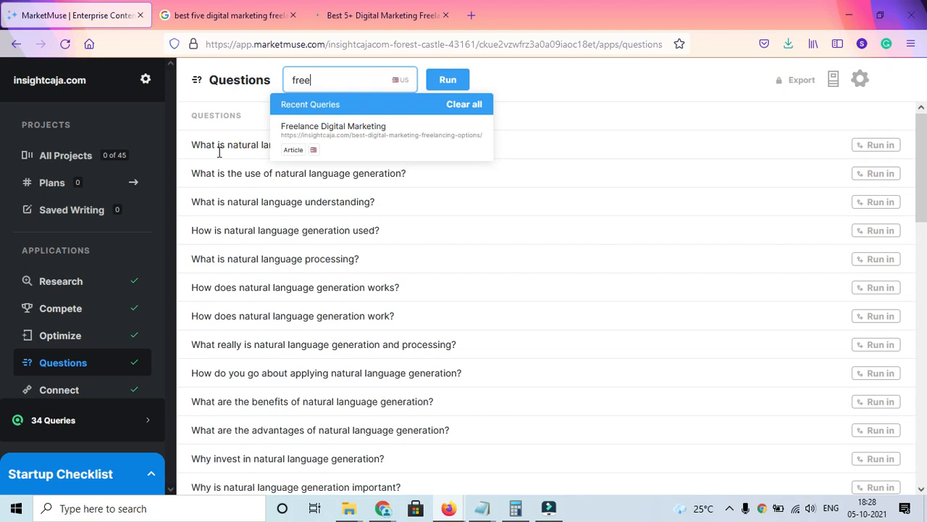
{"action": "type", "text": "la"}
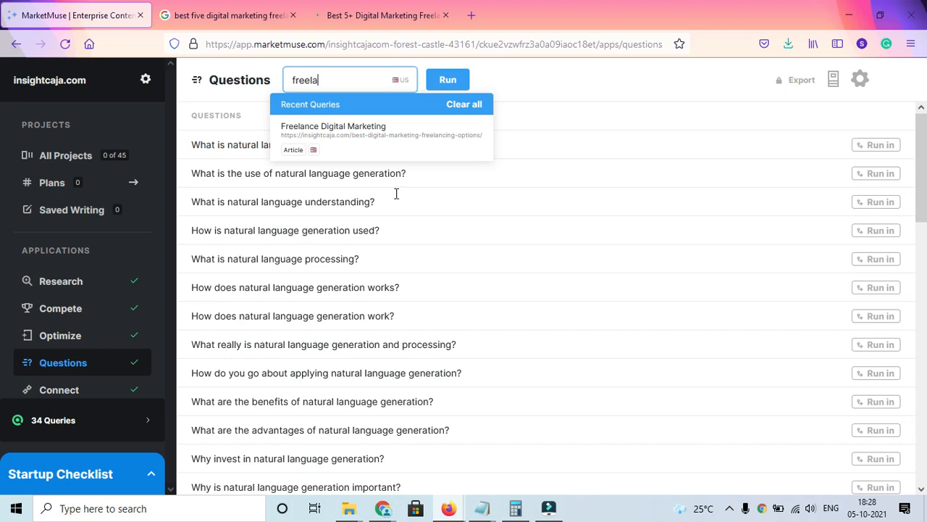
{"action": "mouse_move", "coordinate": [214, 239]}
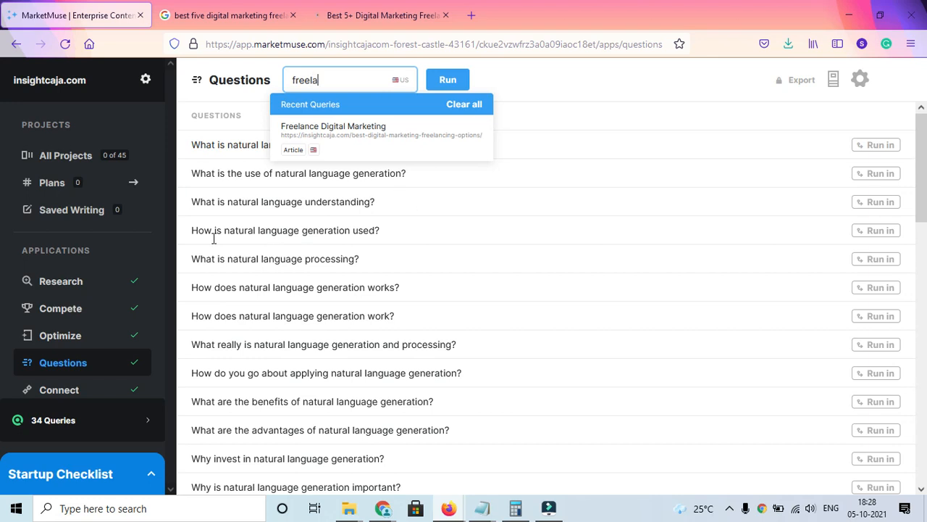
{"action": "type", "text": "nce"}
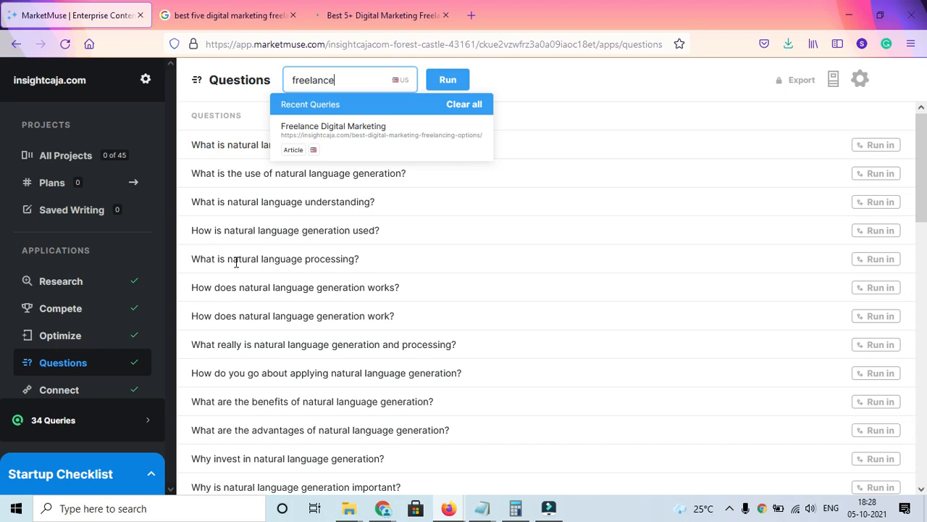
{"action": "type", "text": "digital"}
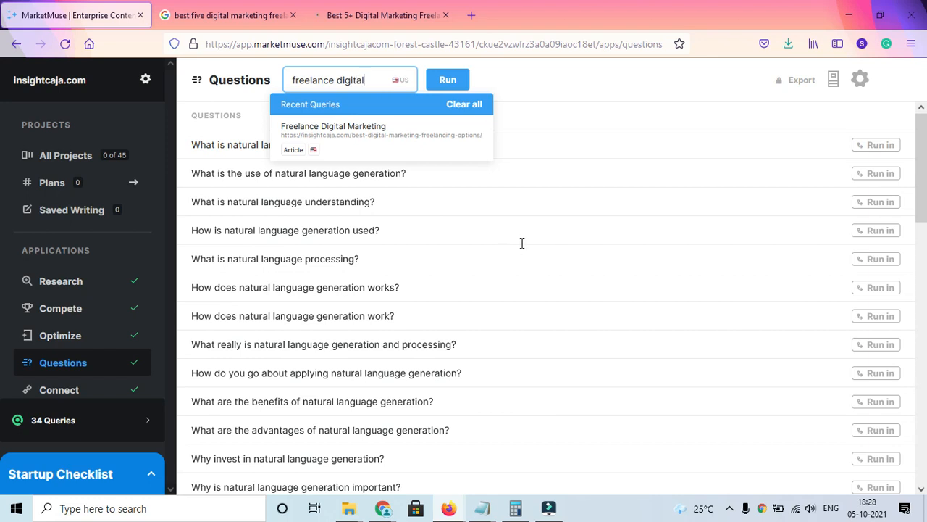
{"action": "type", "text": "marketer"}
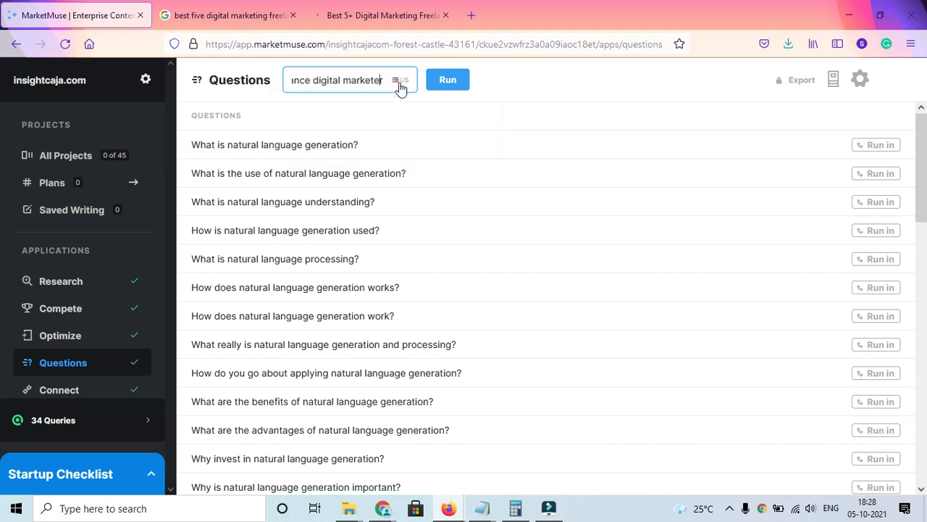
{"action": "left_click", "coordinate": [401, 80]}
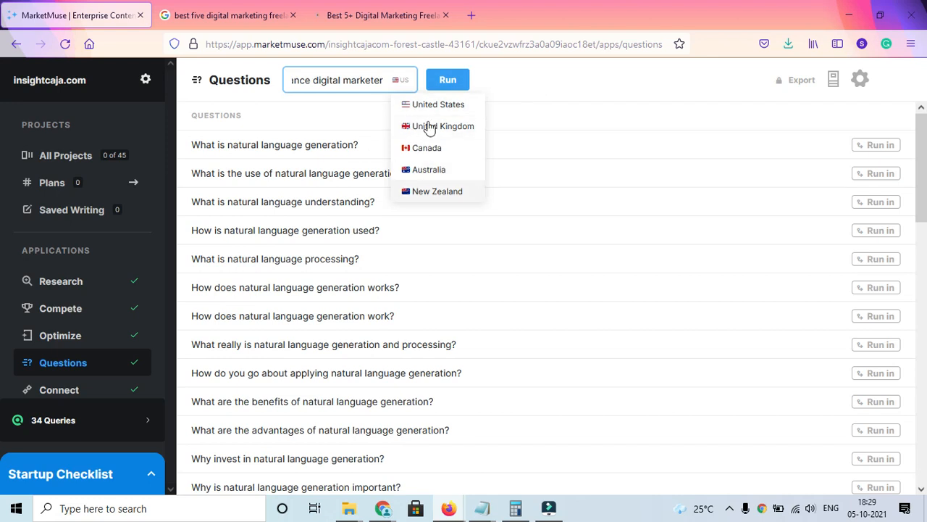
{"action": "mouse_move", "coordinate": [437, 250]}
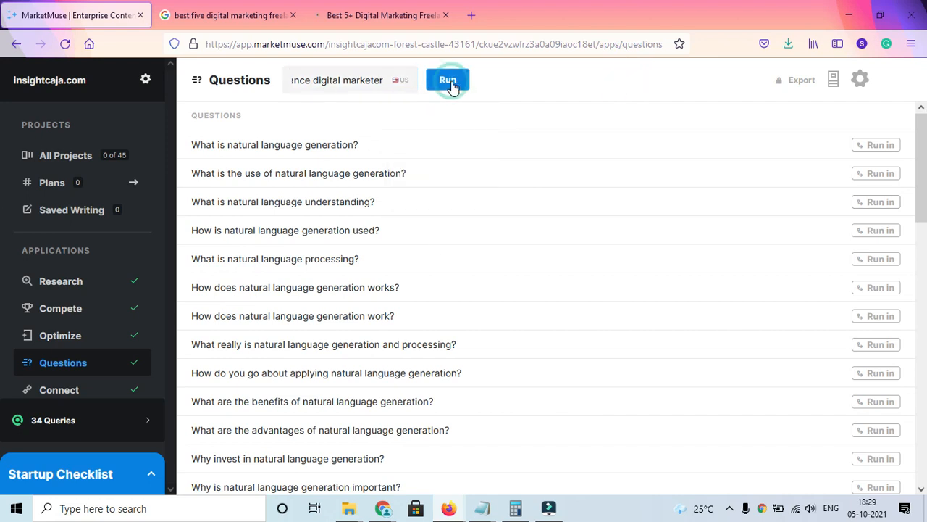
Run the Questions tool on 'freelance digital marketer' until questions start loading
{"action": "left_click", "coordinate": [447, 80]}
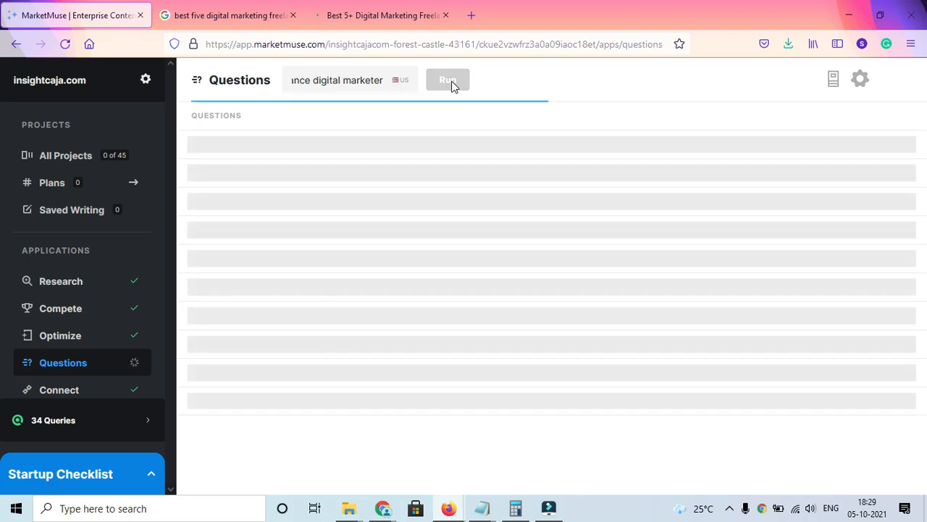
{"action": "left_click", "coordinate": [447, 80]}
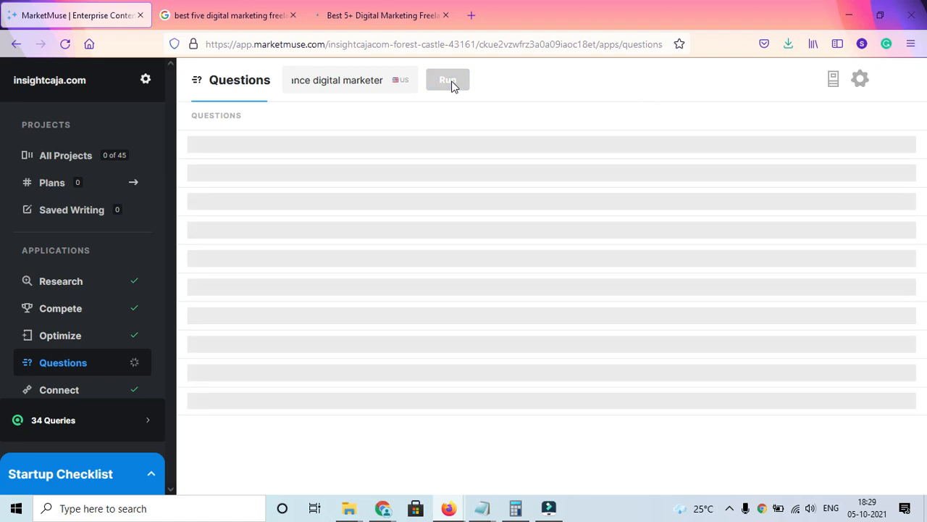
{"action": "left_click", "coordinate": [447, 80]}
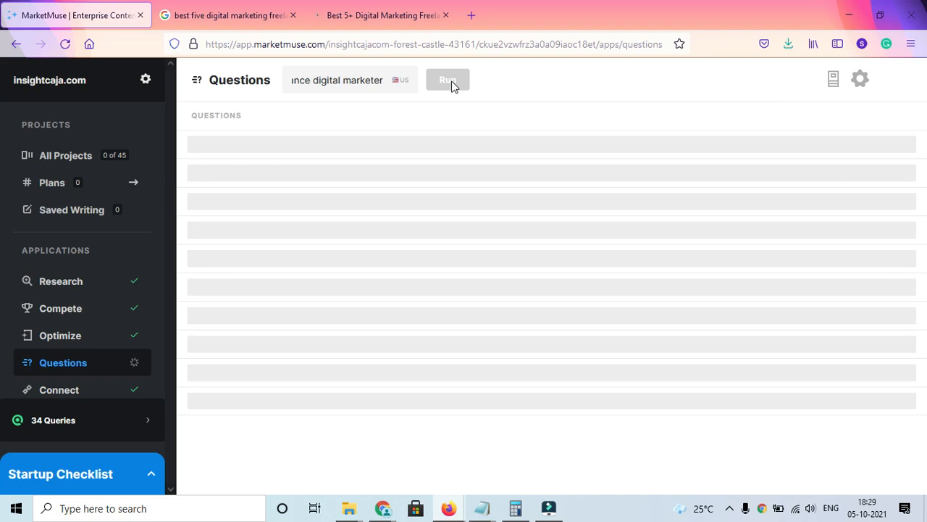
{"action": "left_click", "coordinate": [447, 79]}
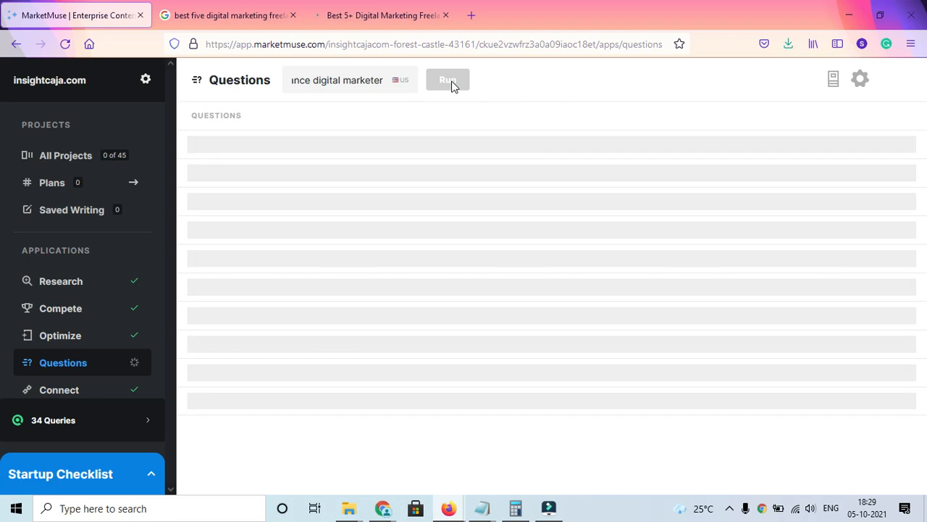
{"action": "left_click", "coordinate": [447, 79]}
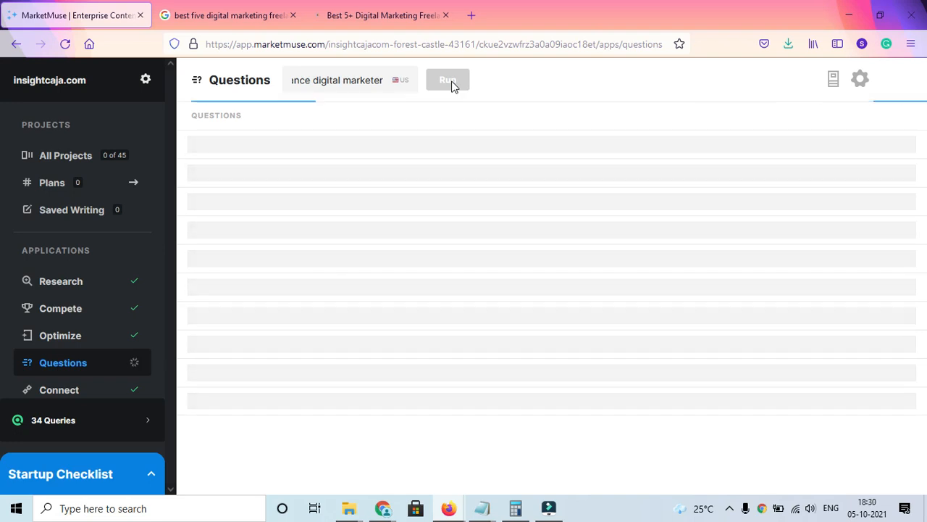
{"action": "left_click", "coordinate": [448, 80]}
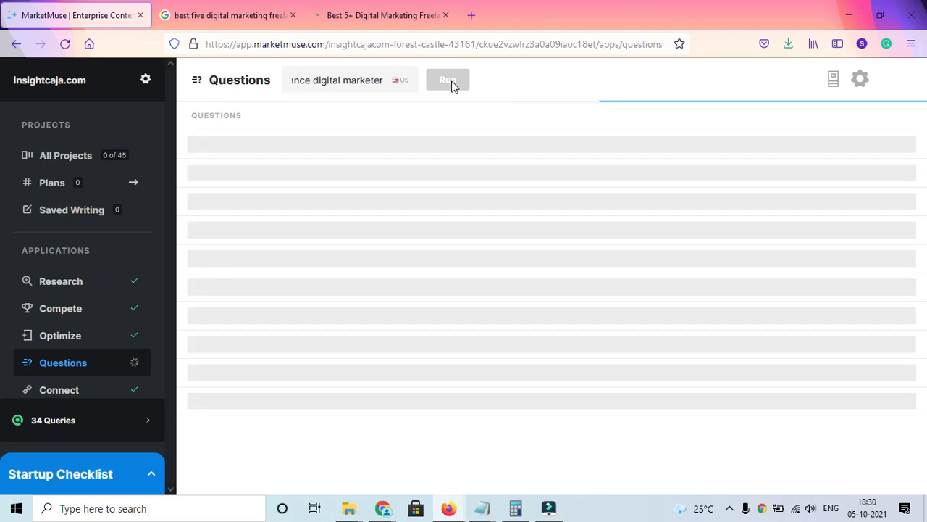
{"action": "left_click", "coordinate": [447, 79]}
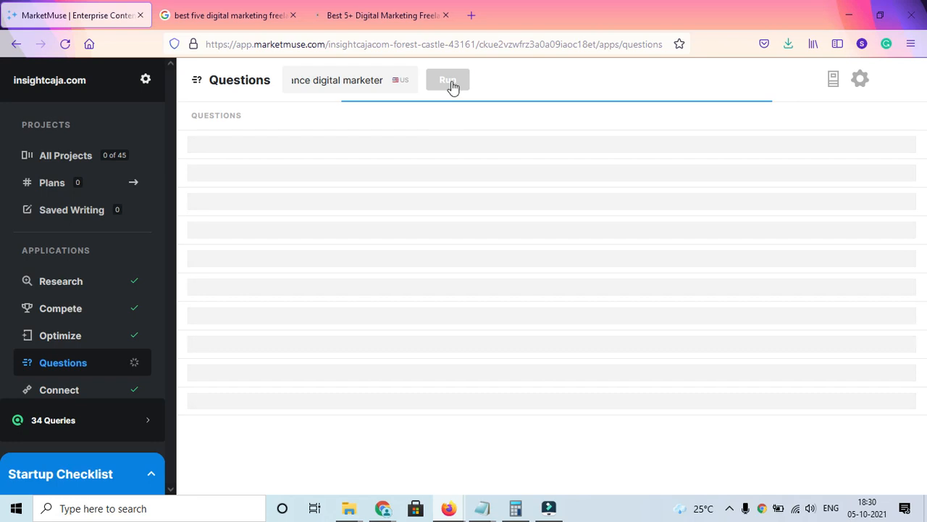
{"action": "left_click", "coordinate": [447, 79]}
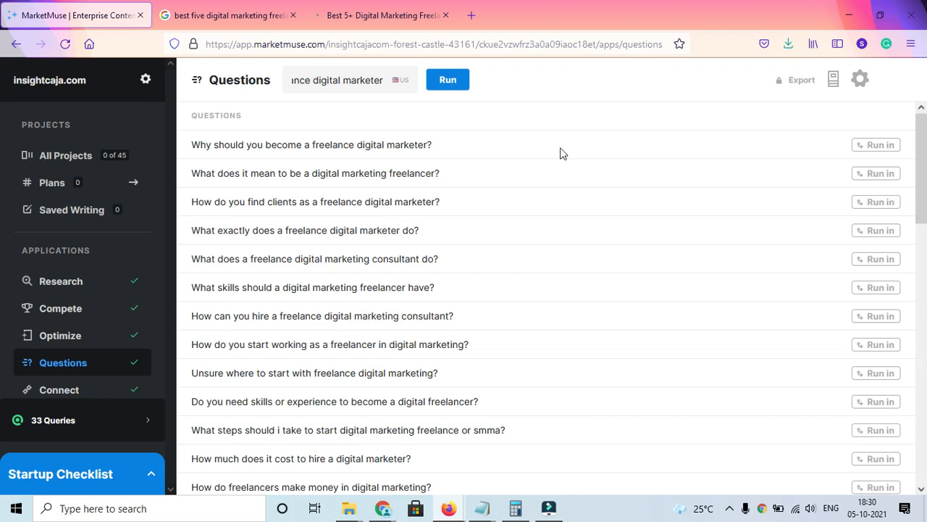
Scroll through the freelance digital marketer questions, from 'Why should you become...' onward
{"action": "scroll", "scroll_direction": "down", "scroll_amount": 3}
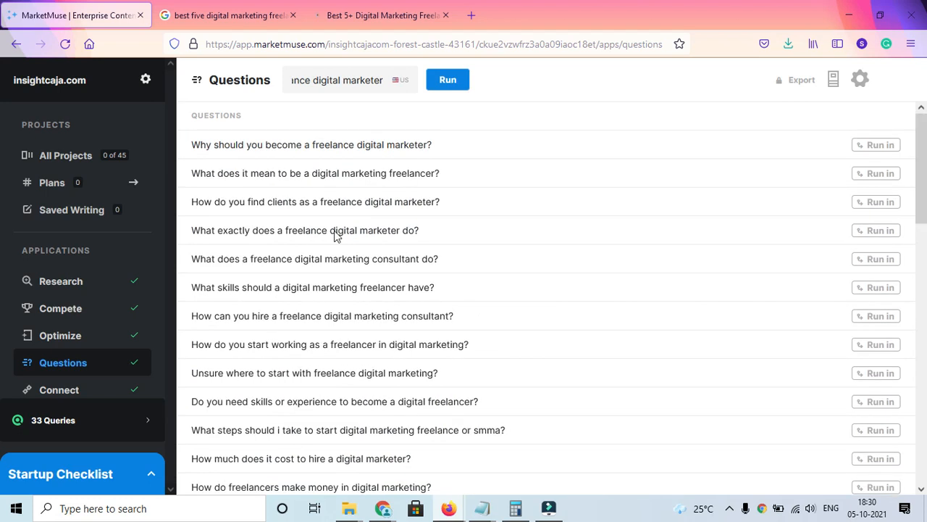
{"action": "mouse_move", "coordinate": [422, 272]}
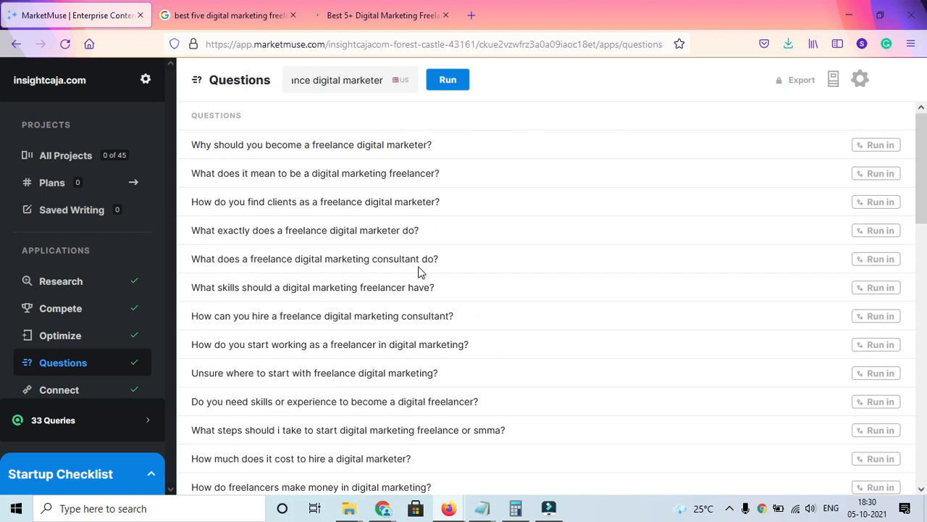
{"action": "mouse_move", "coordinate": [368, 210]}
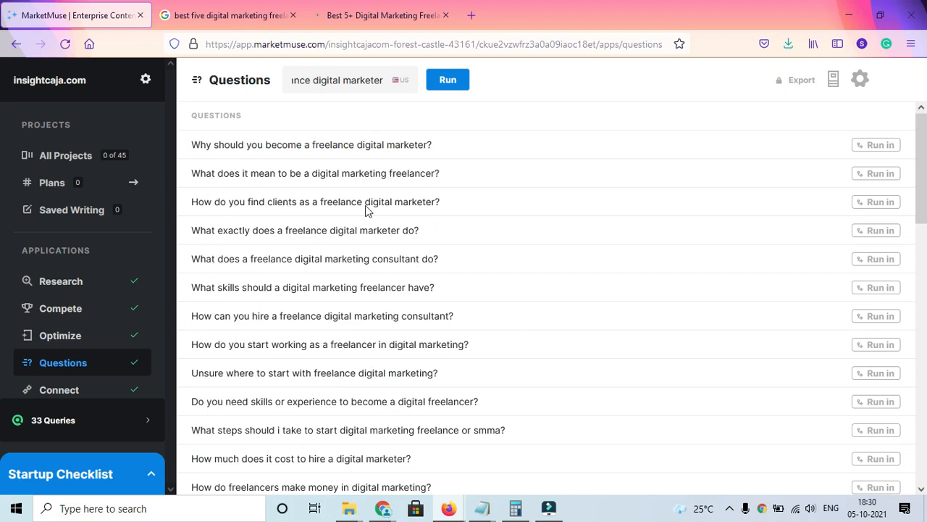
{"action": "mouse_move", "coordinate": [199, 176]}
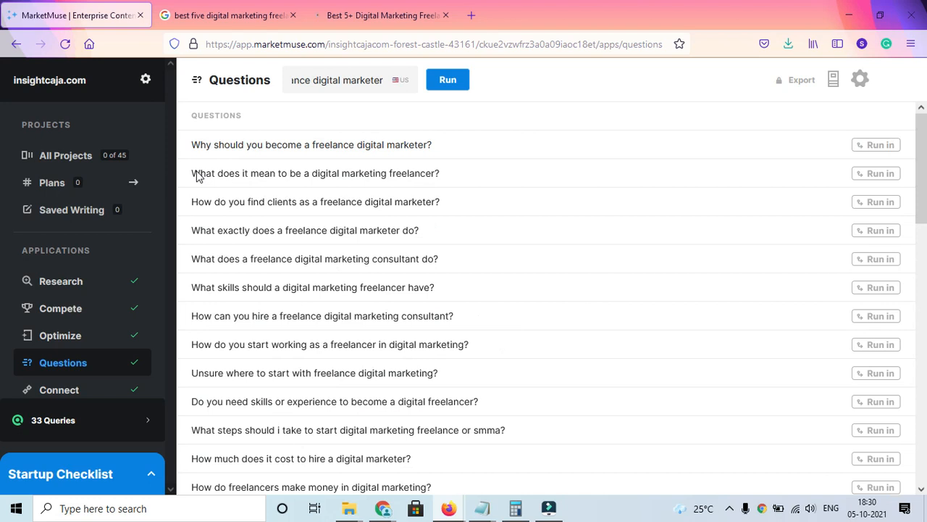
{"action": "mouse_move", "coordinate": [187, 149]}
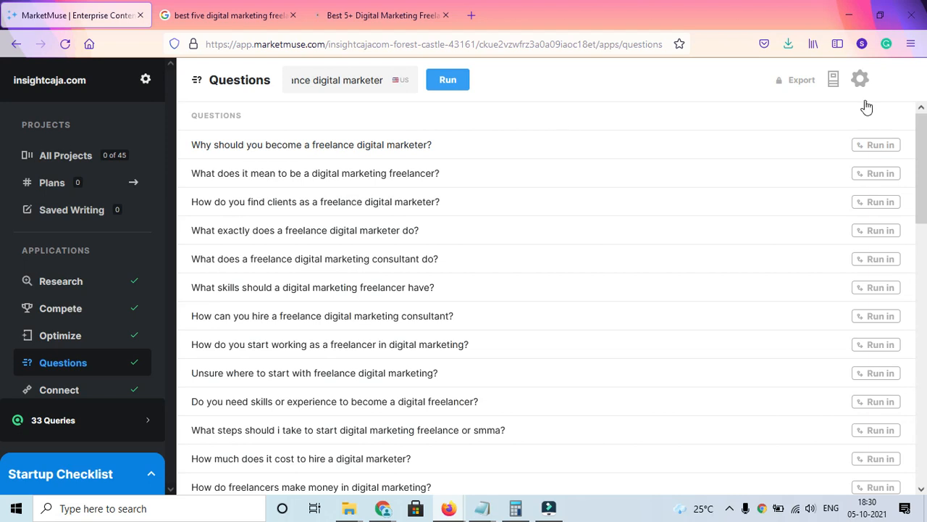
{"action": "scroll", "scroll_direction": "down", "scroll_amount": 3}
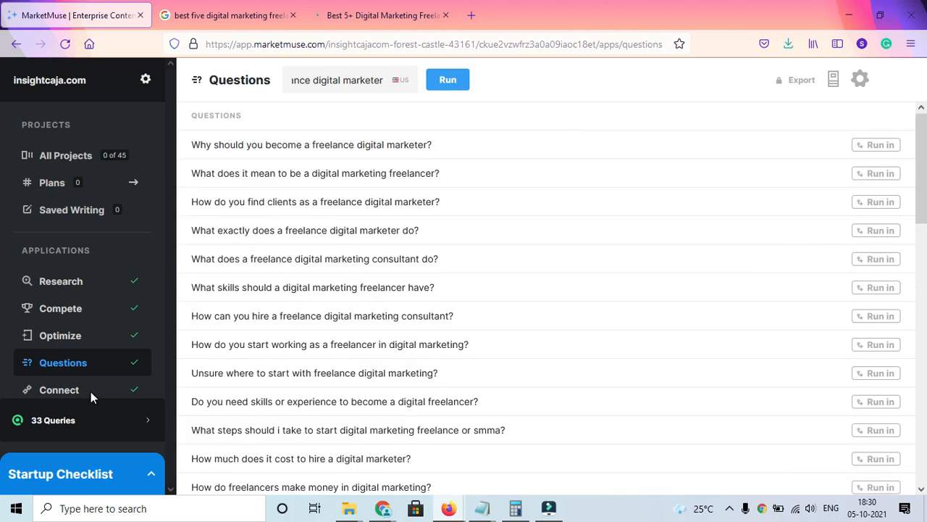
{"action": "mouse_move", "coordinate": [79, 301]}
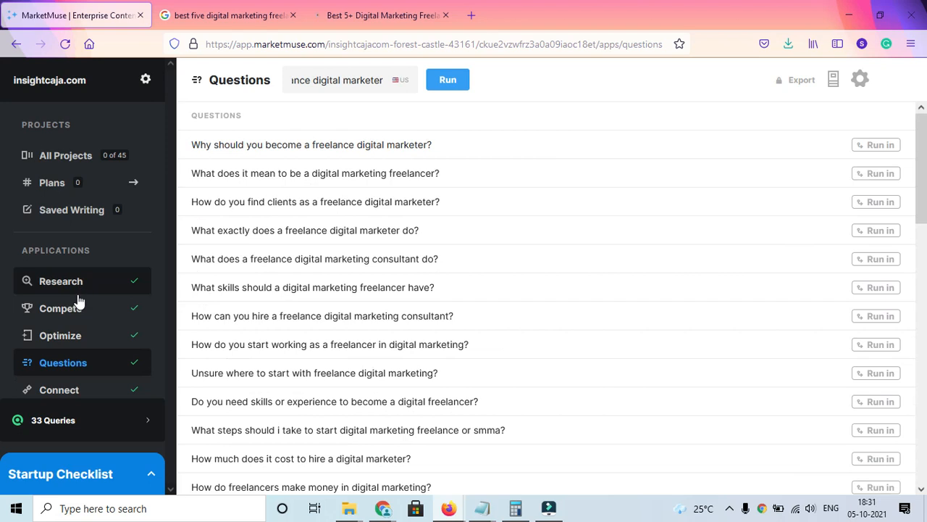
Switch from Questions to the Compete tool under Applications
{"action": "left_click", "coordinate": [62, 308]}
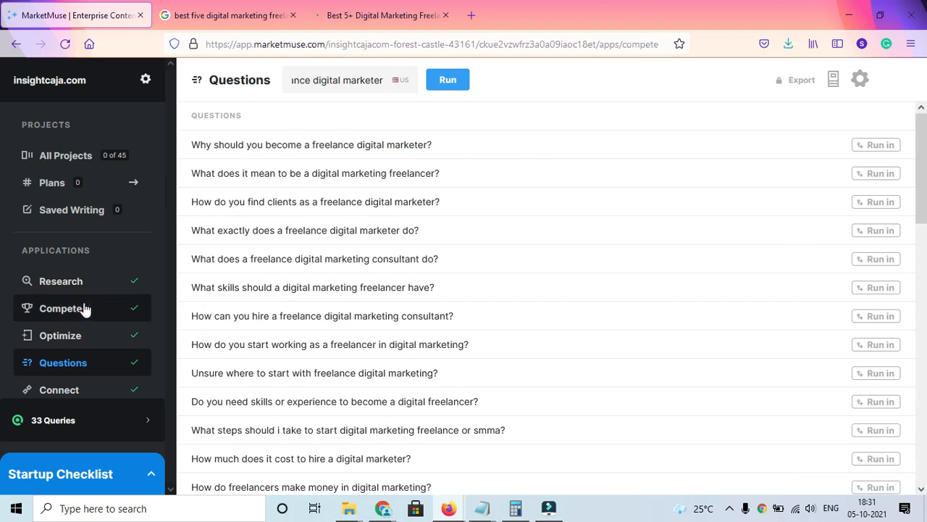
{"action": "left_click", "coordinate": [61, 308]}
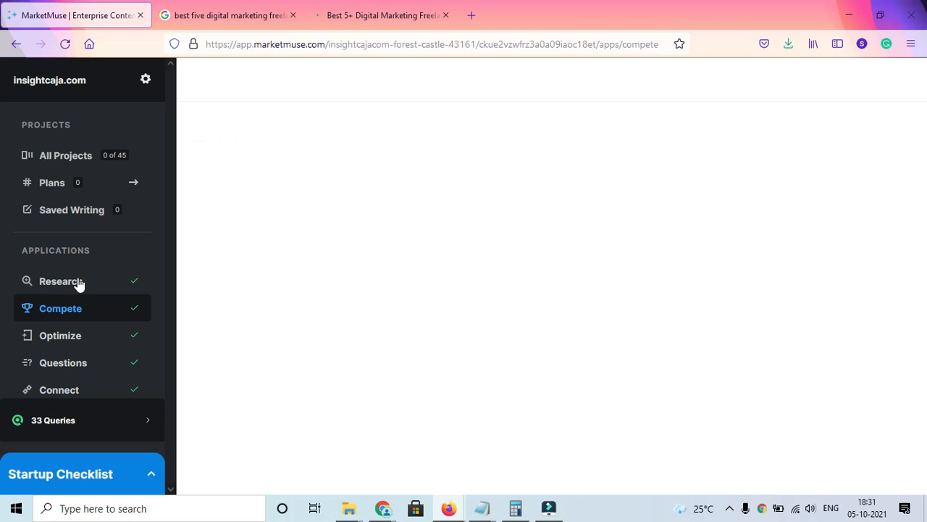
{"action": "mouse_move", "coordinate": [244, 282]}
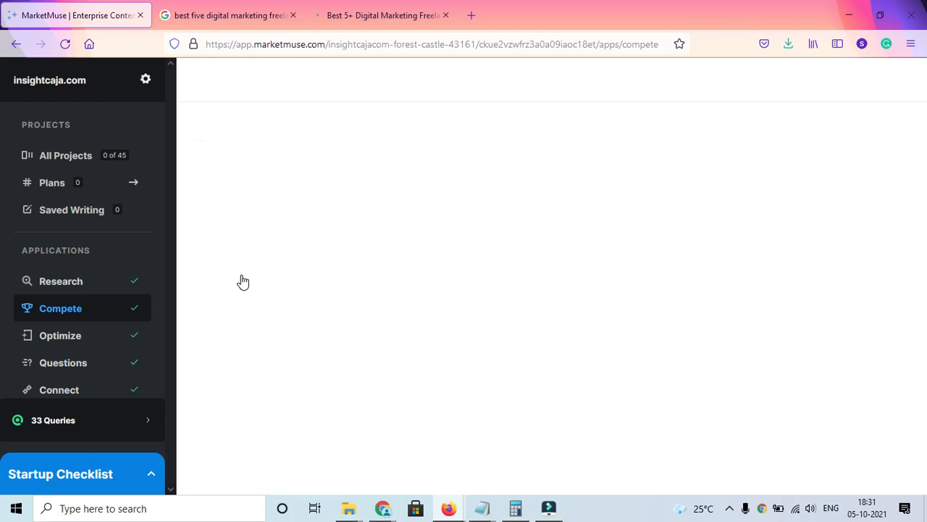
{"action": "mouse_move", "coordinate": [244, 281]}
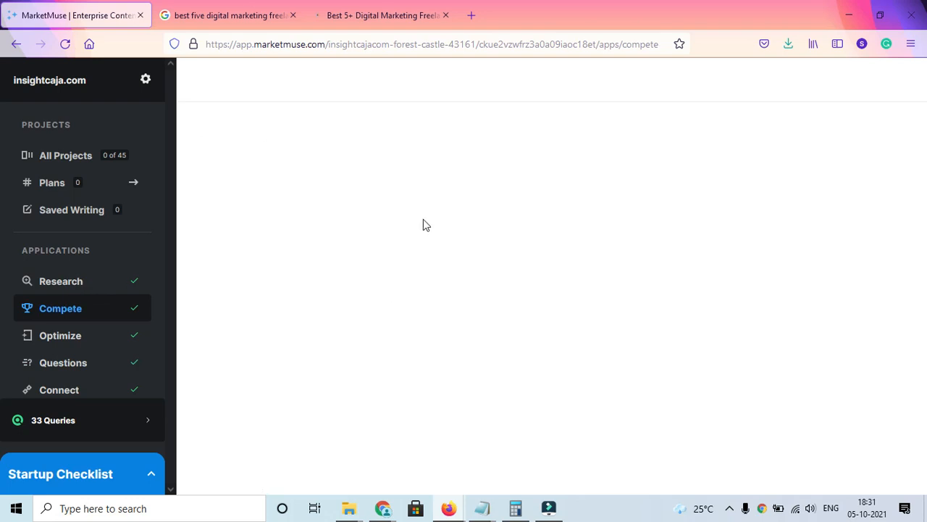
{"action": "left_click", "coordinate": [653, 79]}
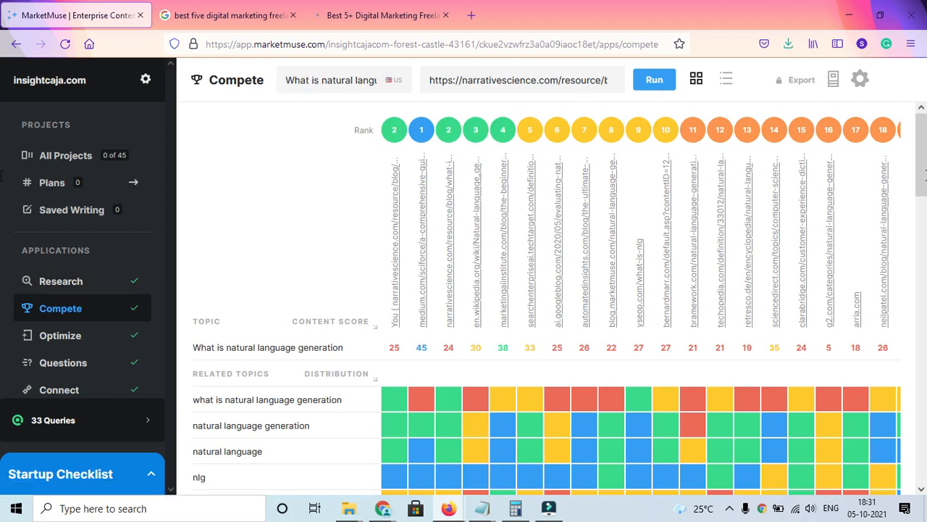
{"action": "mouse_move", "coordinate": [399, 304]}
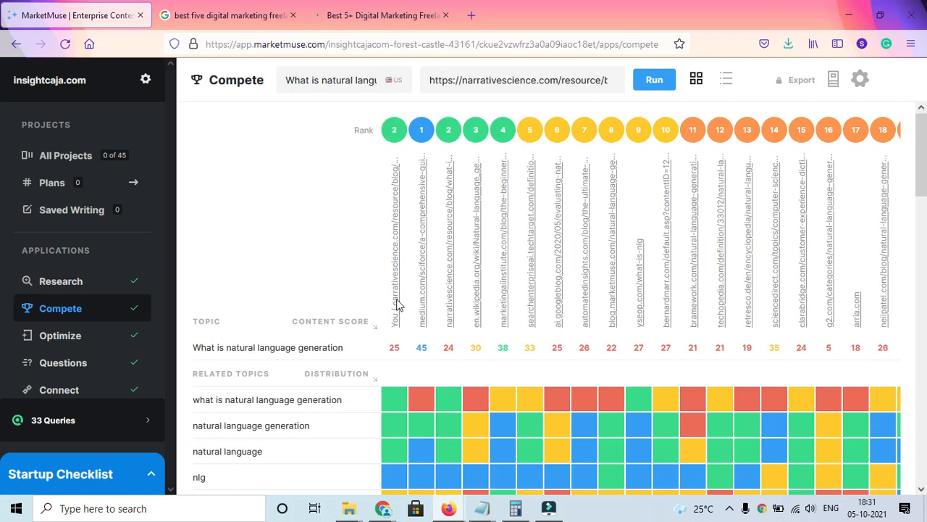
{"action": "mouse_move", "coordinate": [680, 265]}
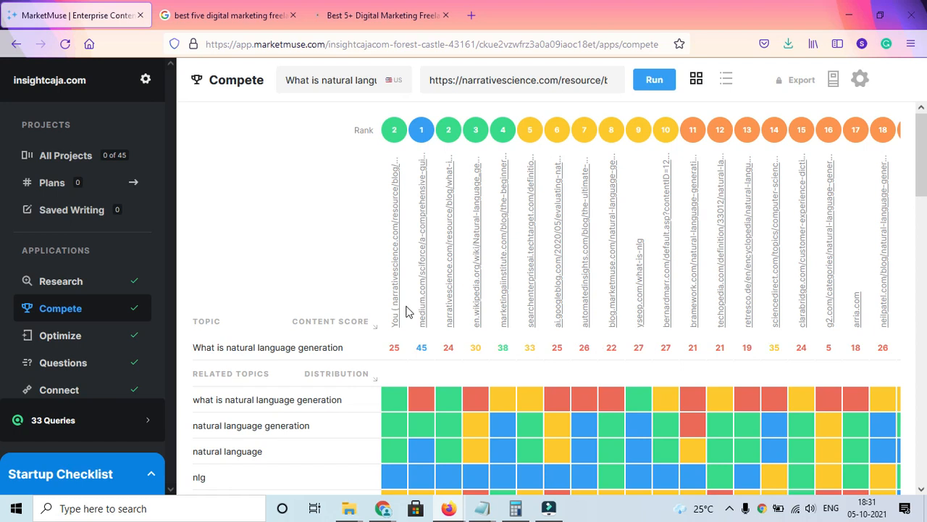
{"action": "mouse_move", "coordinate": [426, 334]}
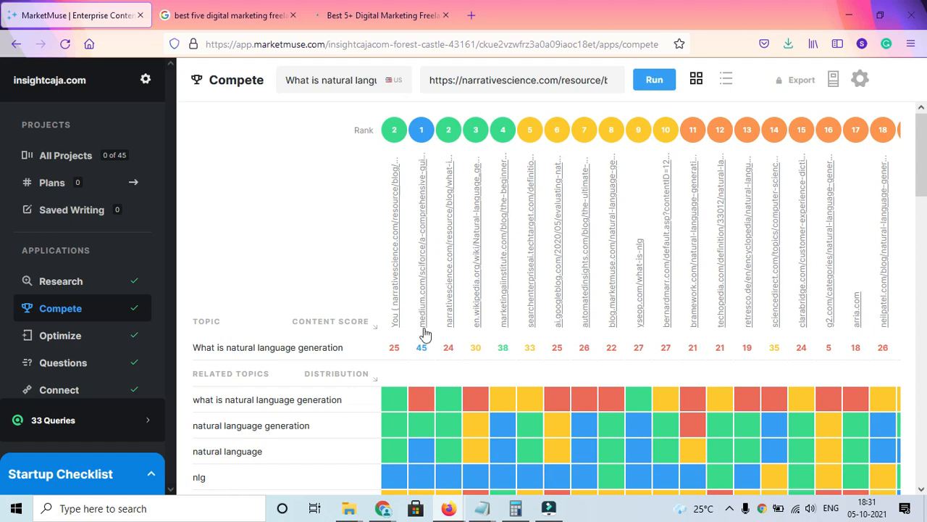
{"action": "mouse_move", "coordinate": [435, 292]}
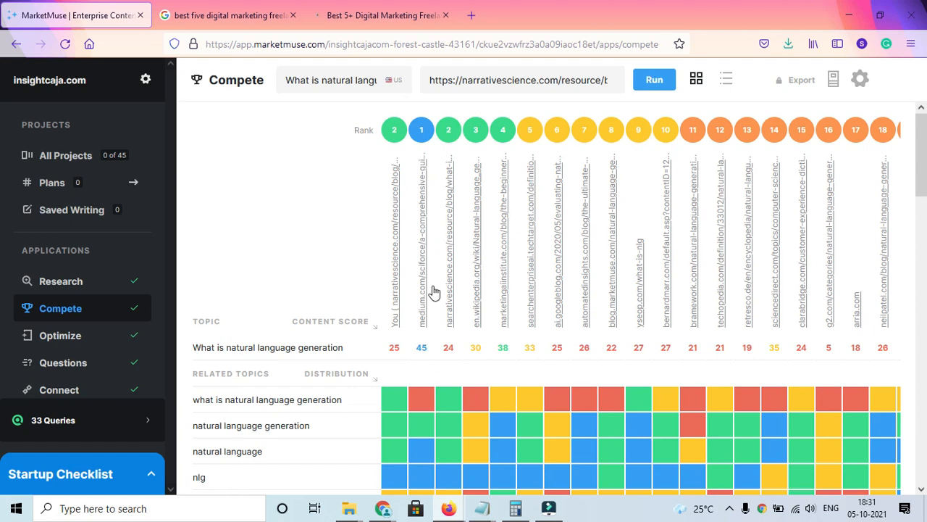
{"action": "mouse_move", "coordinate": [418, 355]}
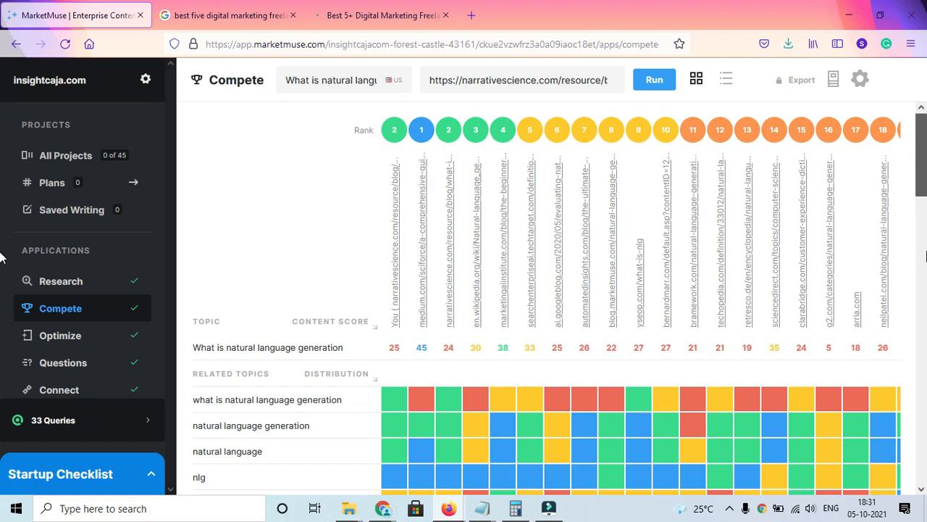
{"action": "mouse_move", "coordinate": [4, 275]}
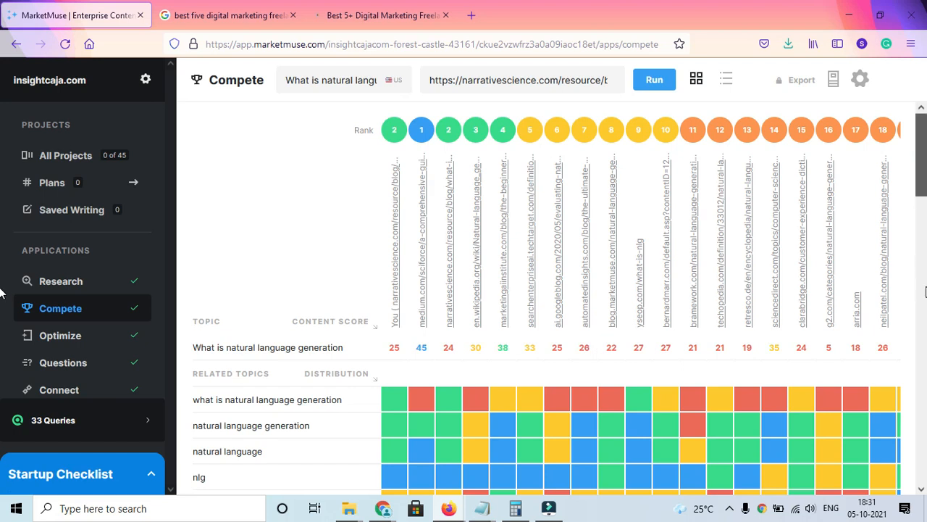
{"action": "mouse_move", "coordinate": [420, 397]}
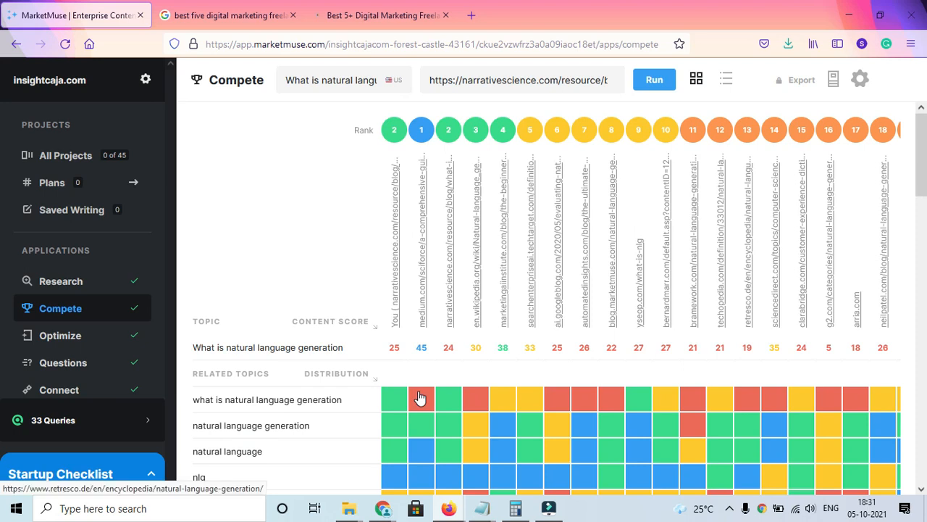
{"action": "mouse_move", "coordinate": [424, 413]}
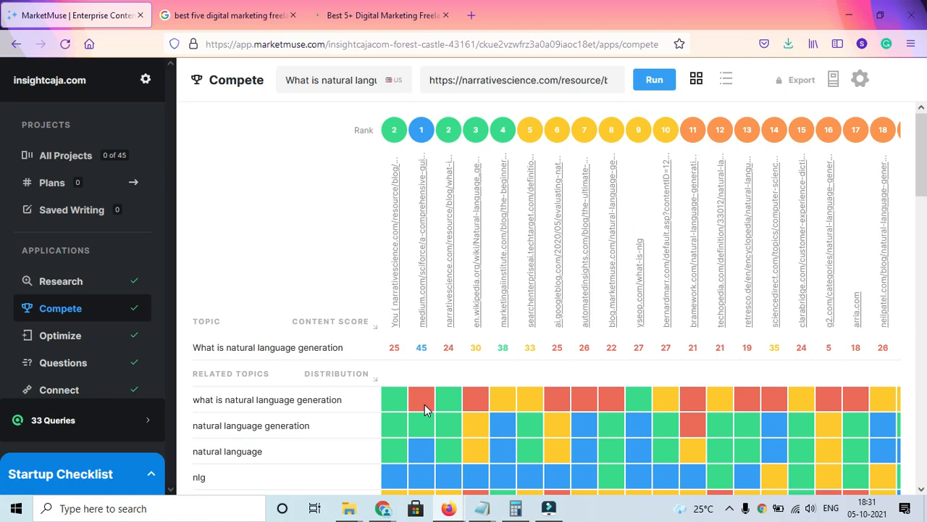
{"action": "mouse_move", "coordinate": [445, 432]}
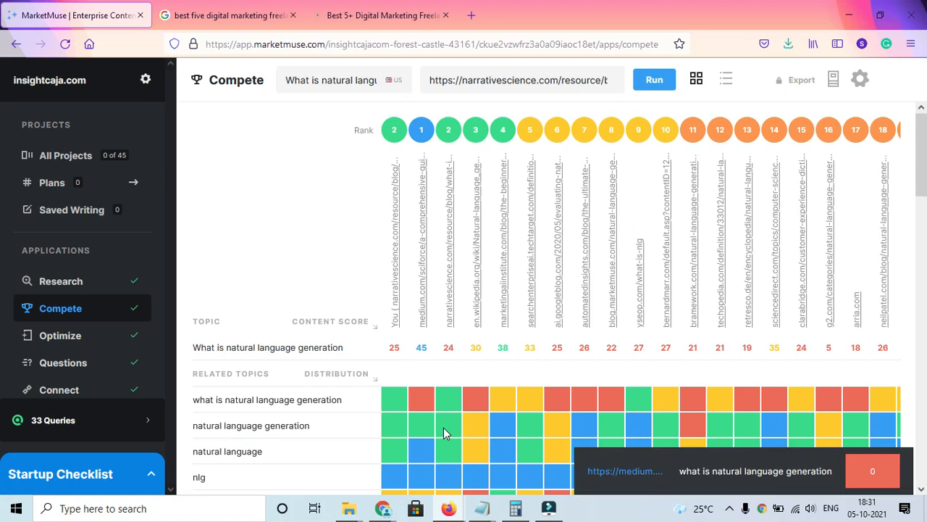
{"action": "mouse_move", "coordinate": [749, 412]}
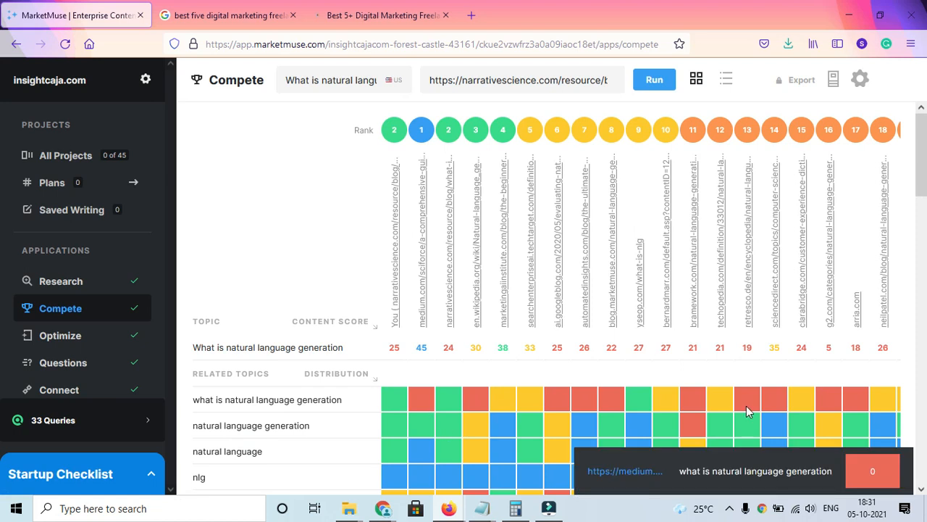
{"action": "mouse_move", "coordinate": [452, 458]}
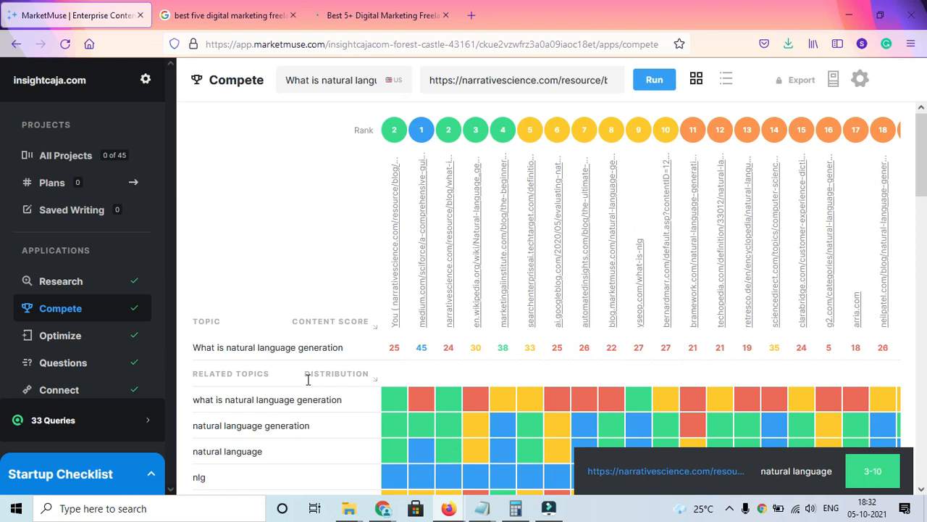
{"action": "mouse_move", "coordinate": [849, 469]}
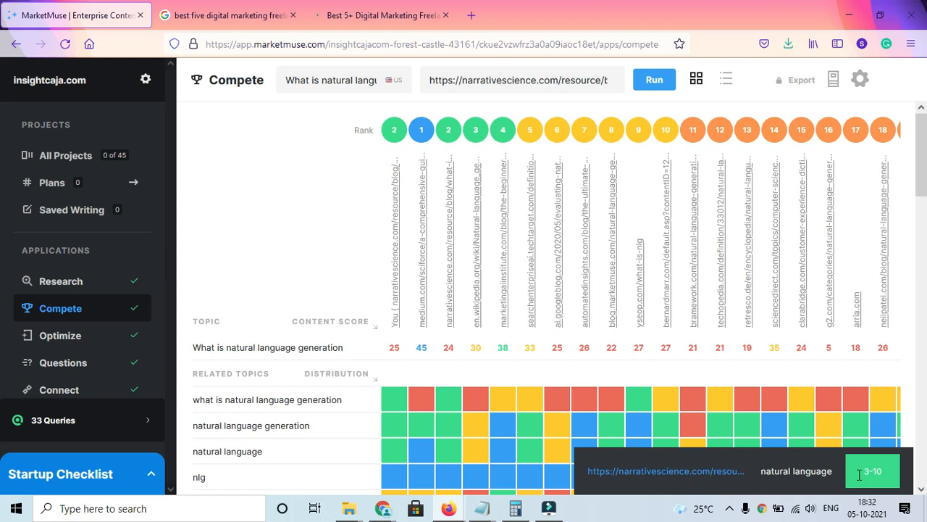
{"action": "mouse_move", "coordinate": [302, 329]}
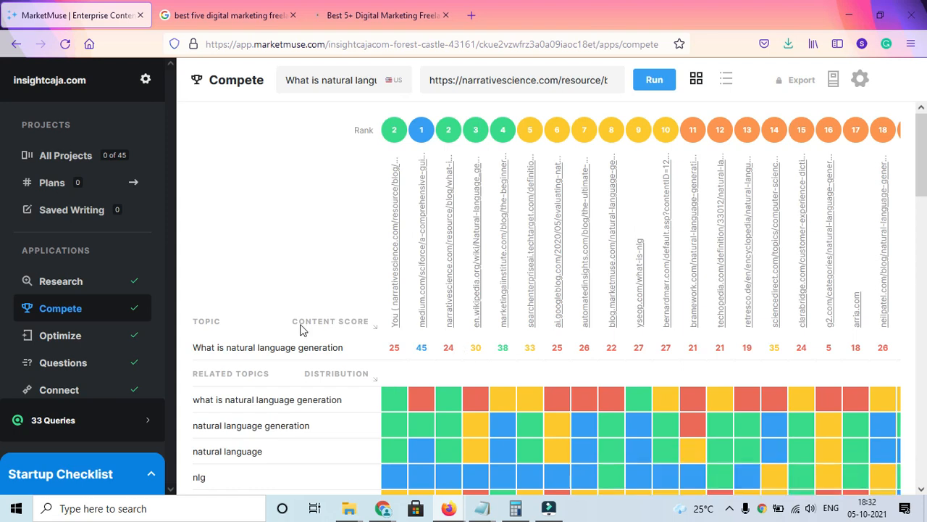
{"action": "mouse_move", "coordinate": [424, 344]}
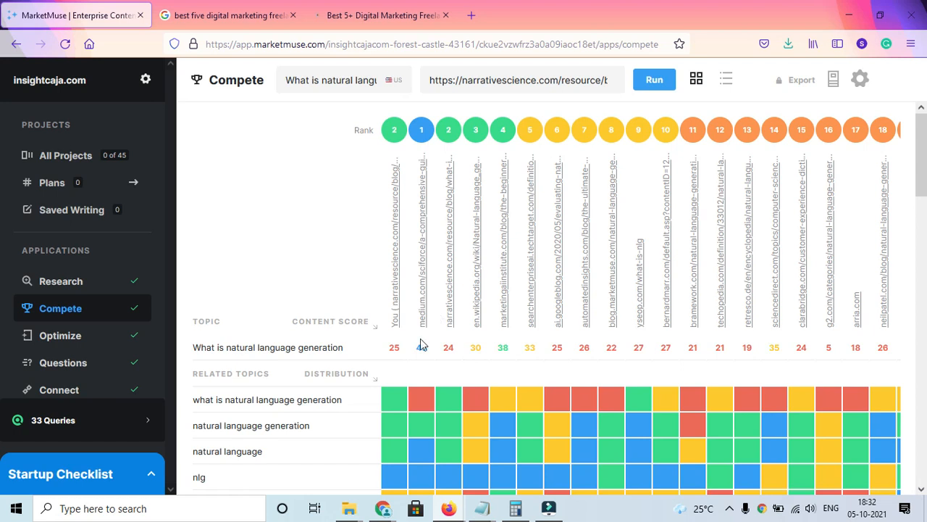